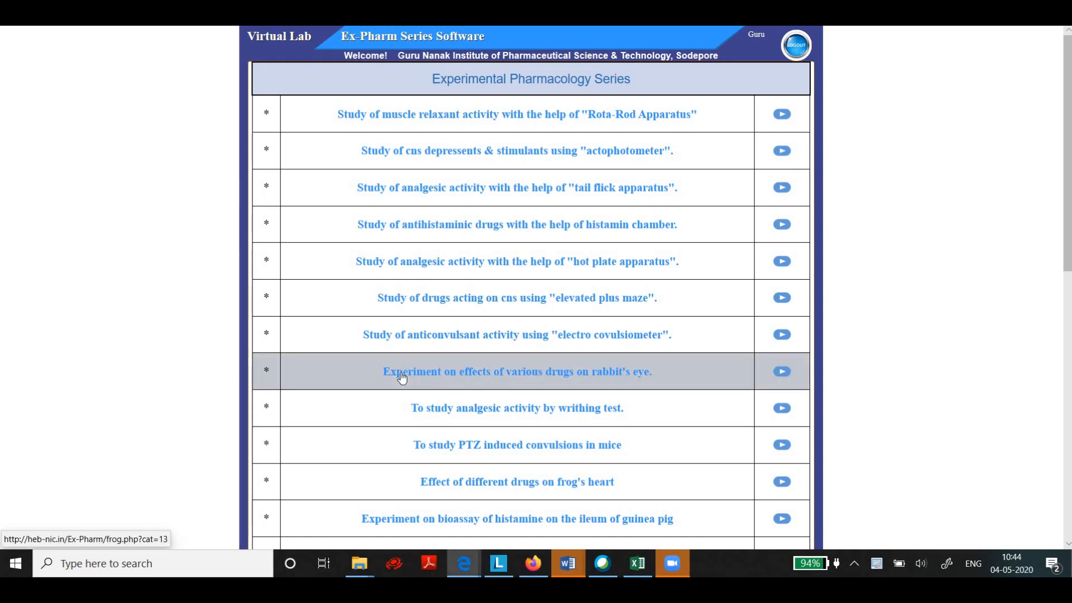
Open the rabbit eye drug experiment and its 'Effect of Diff. Drugs on Rabbit Eye' section.
click(517, 371)
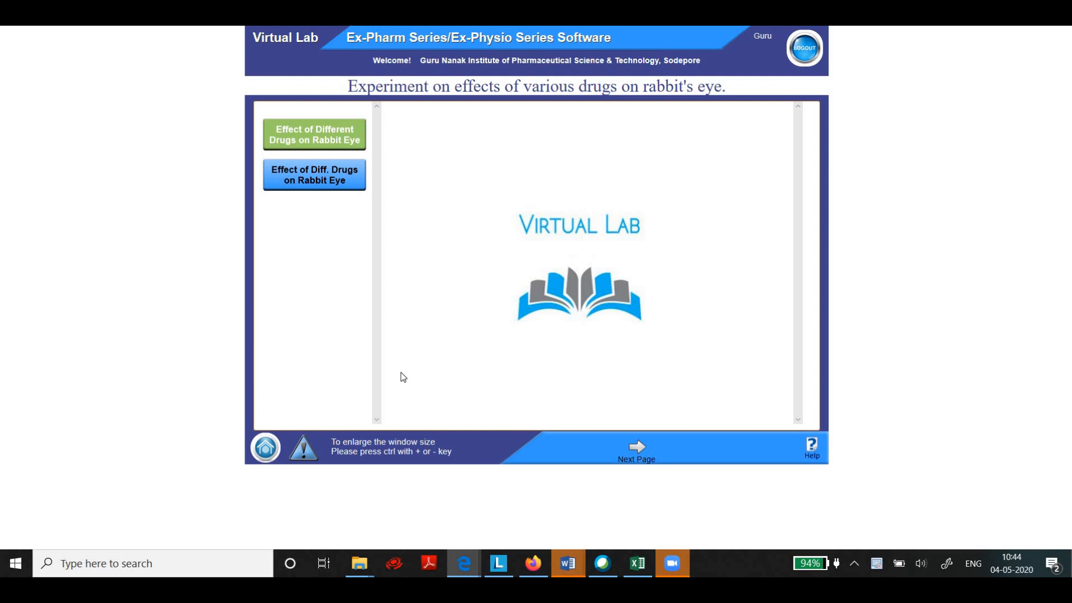
mouse_move(570, 160)
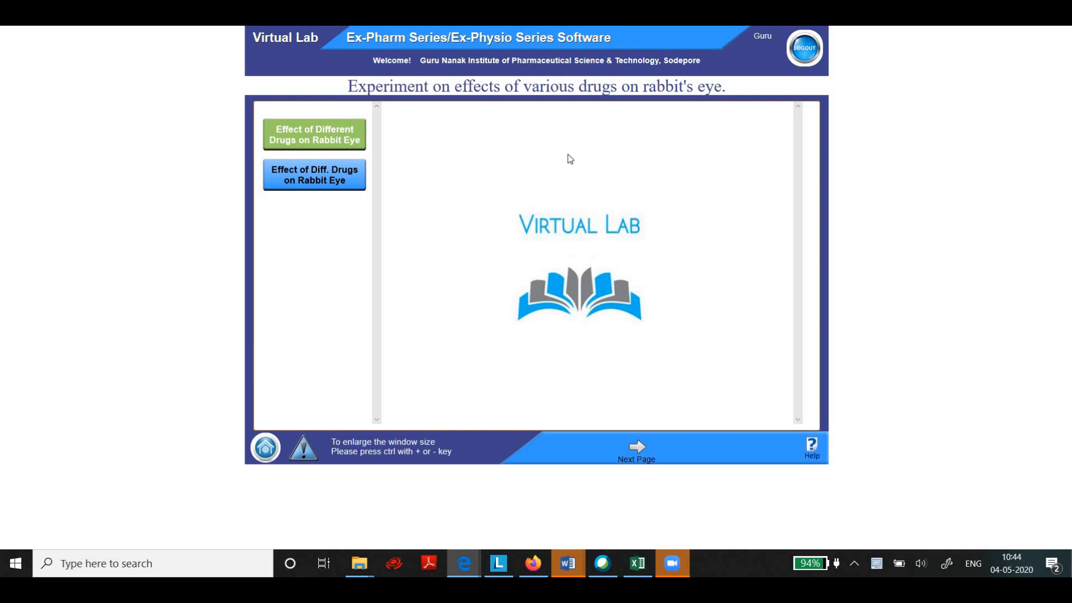
mouse_move(684, 114)
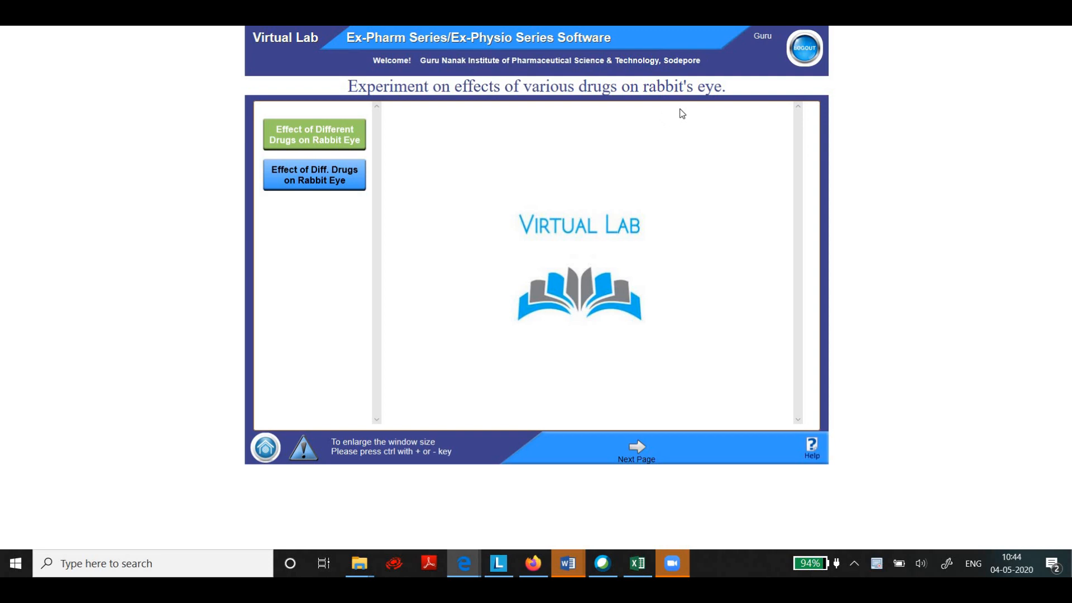
mouse_move(329, 178)
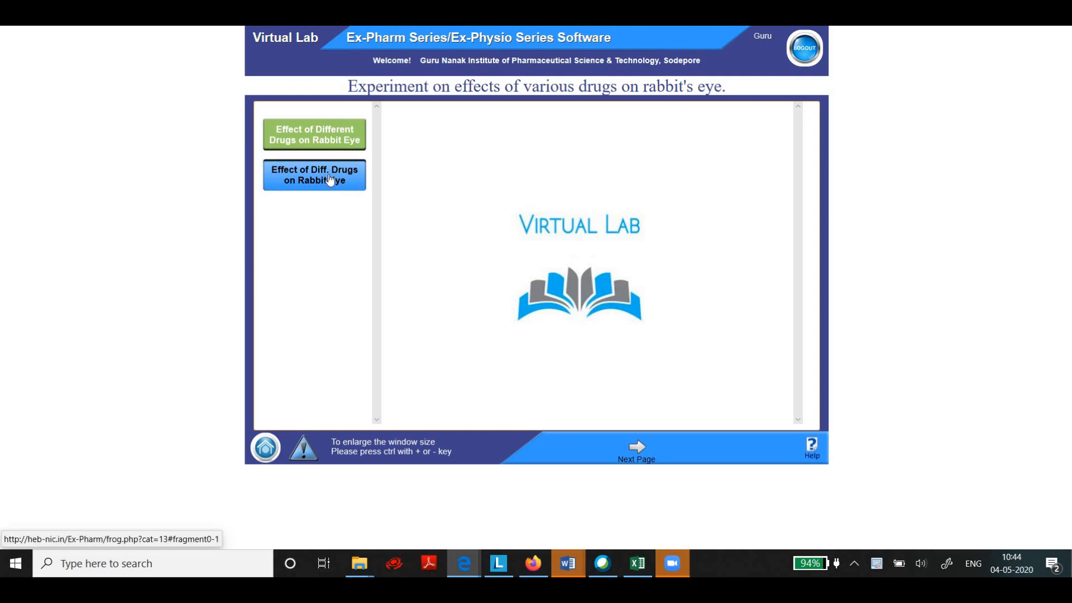
click(314, 176)
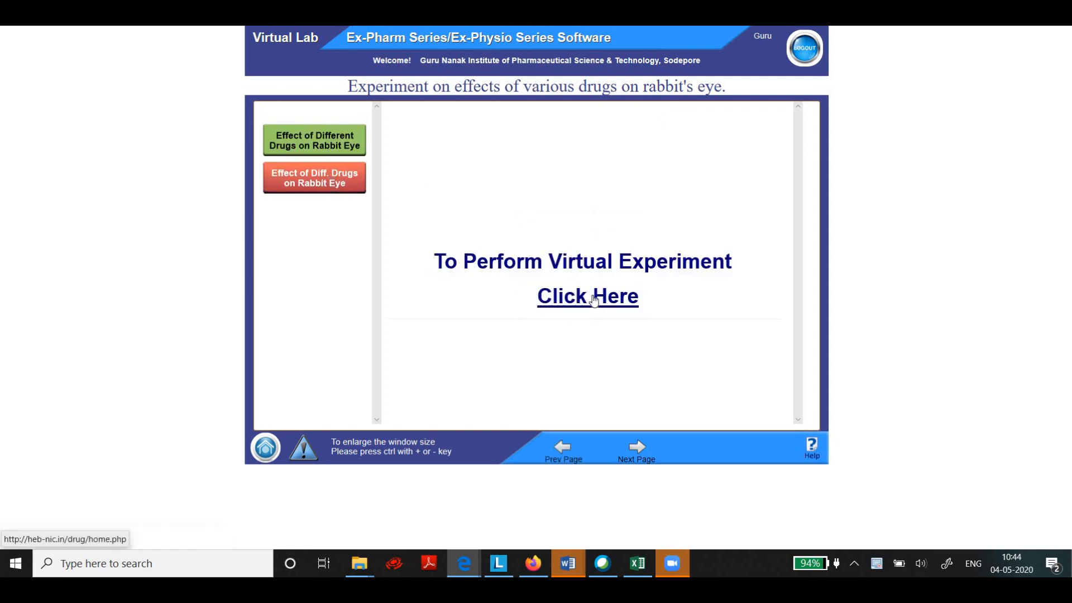
mouse_move(584, 289)
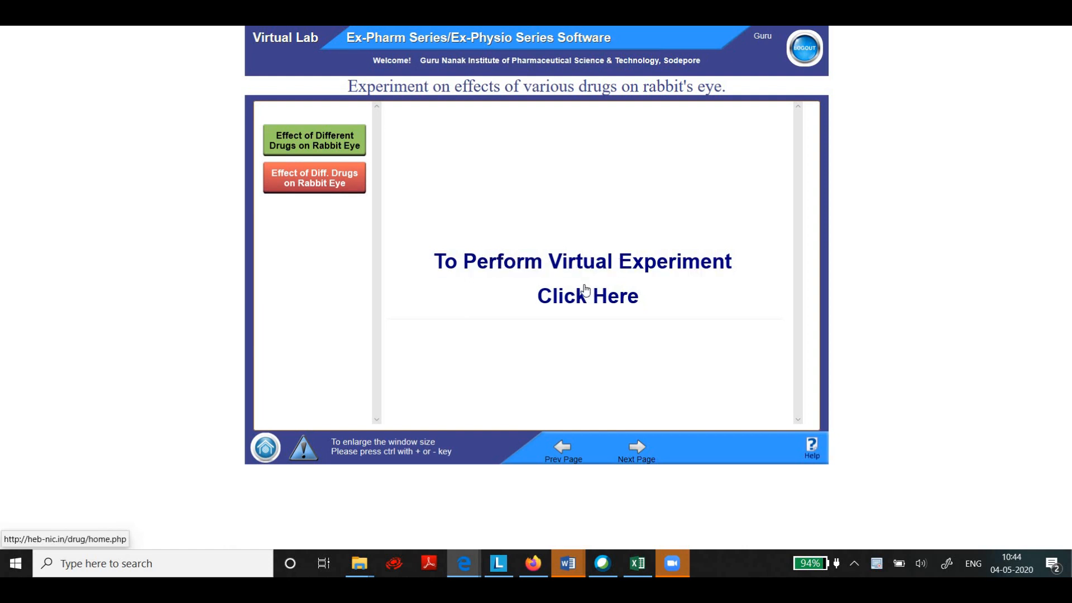
mouse_move(583, 300)
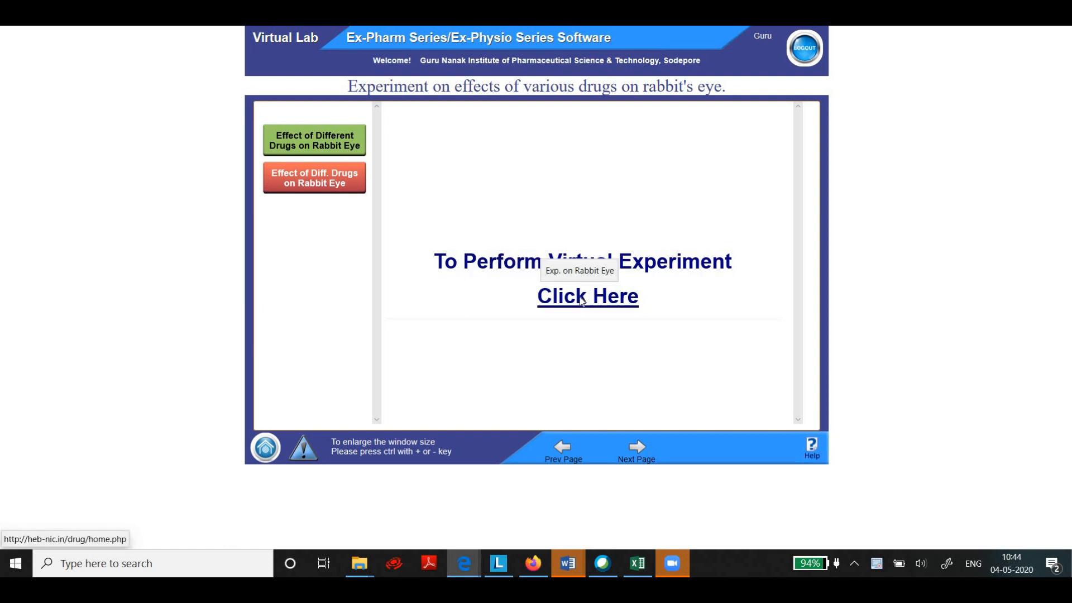
Launch the virtual experiment via the 'To Perform Virtual Experiment' link.
click(588, 296)
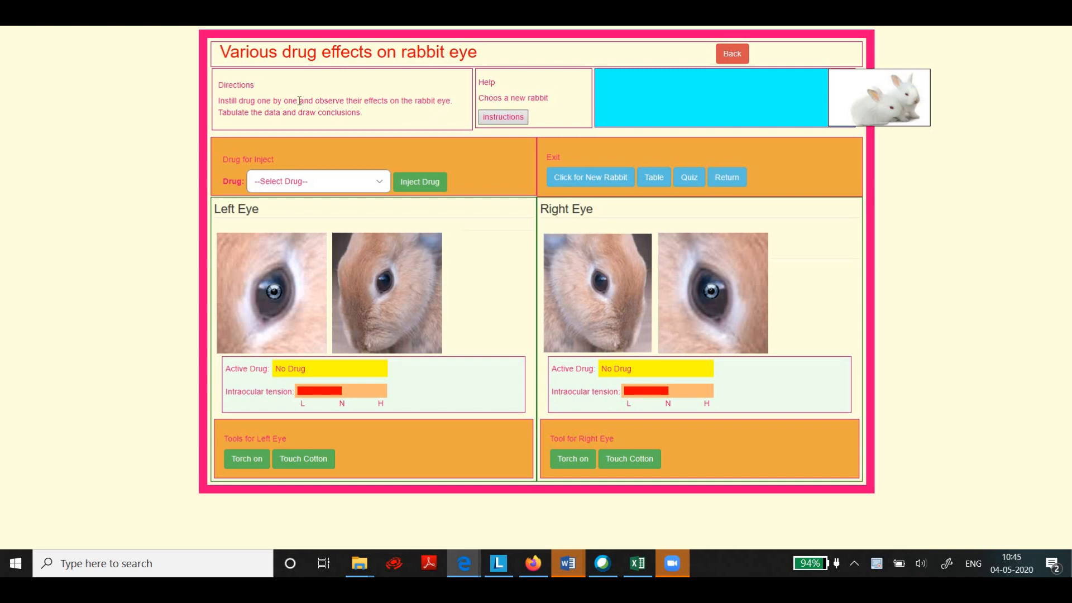
mouse_move(304, 136)
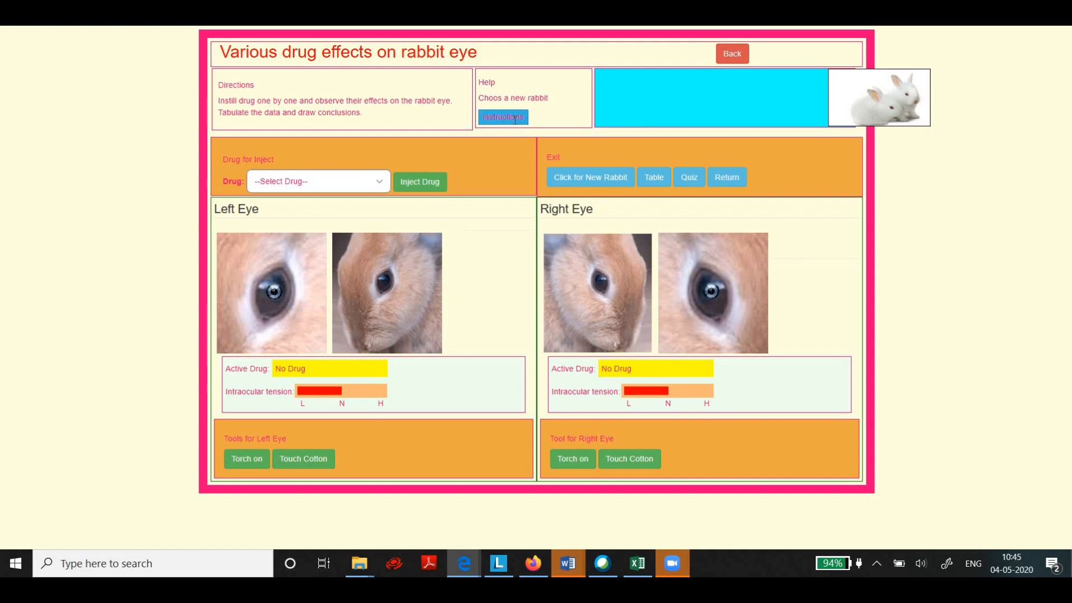
Show the instructions popup with aim, materials, solutions and procedure.
click(502, 117)
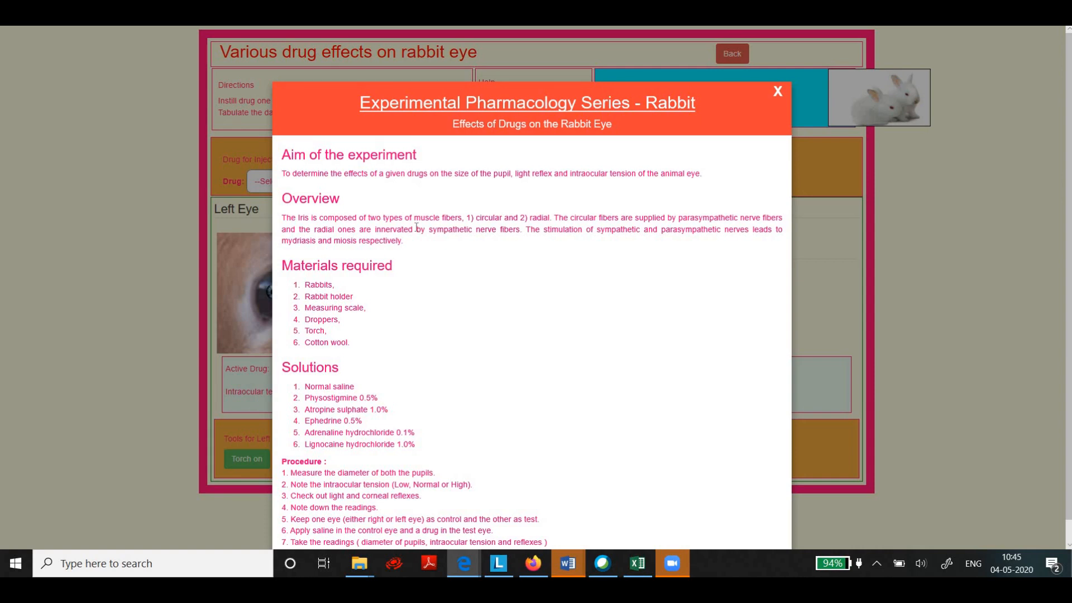
mouse_move(525, 251)
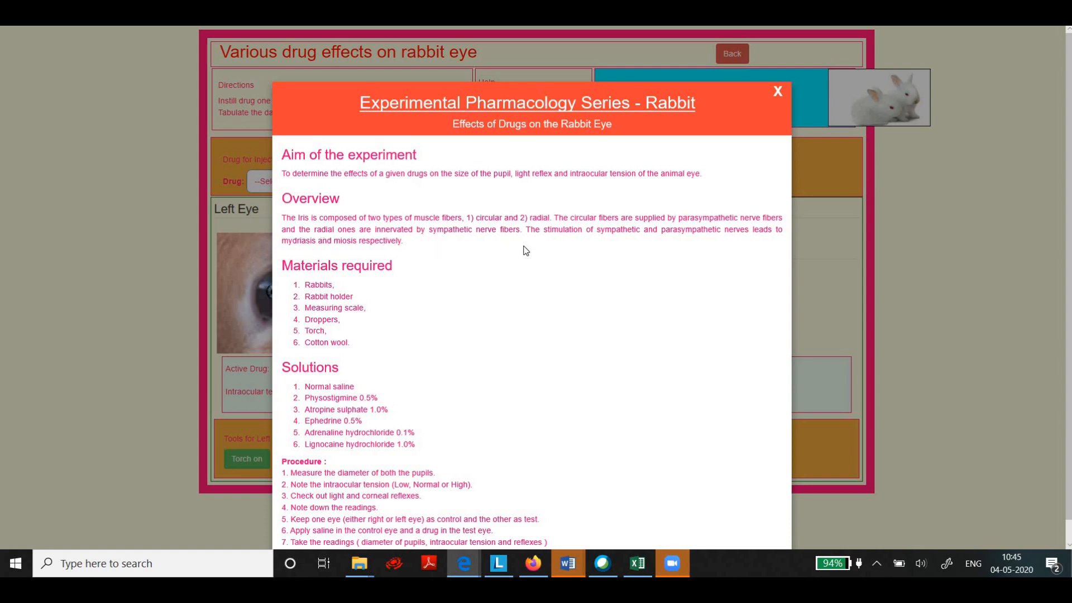
mouse_move(503, 229)
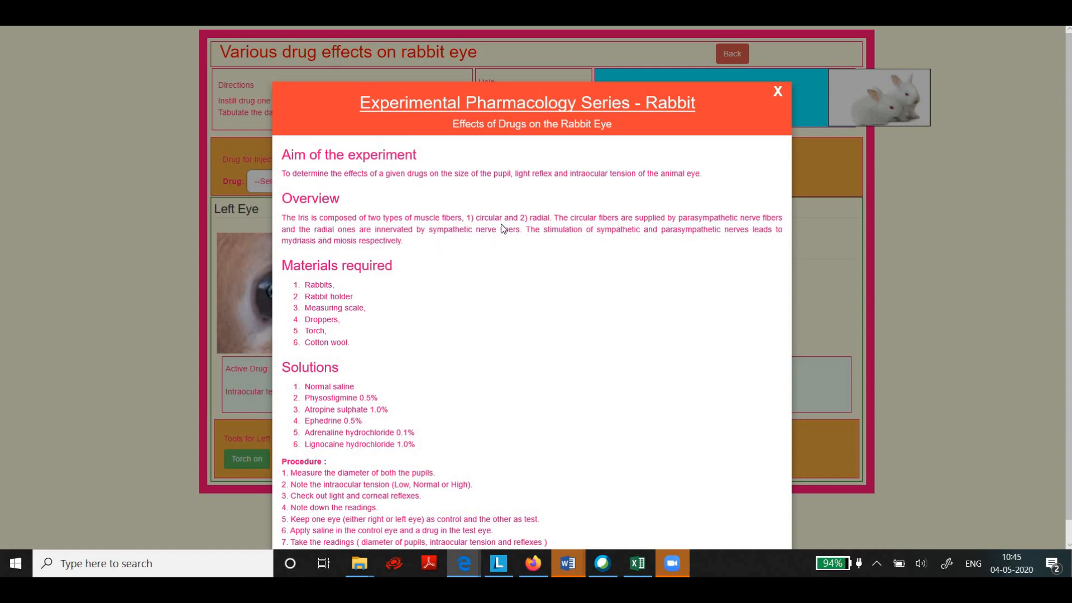
mouse_move(582, 333)
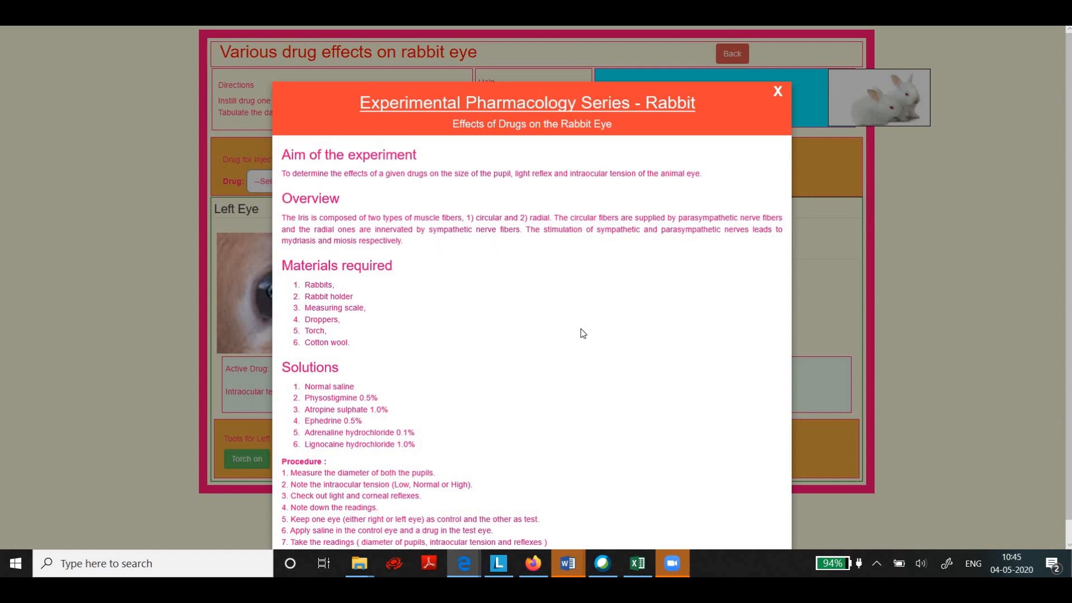
mouse_move(737, 237)
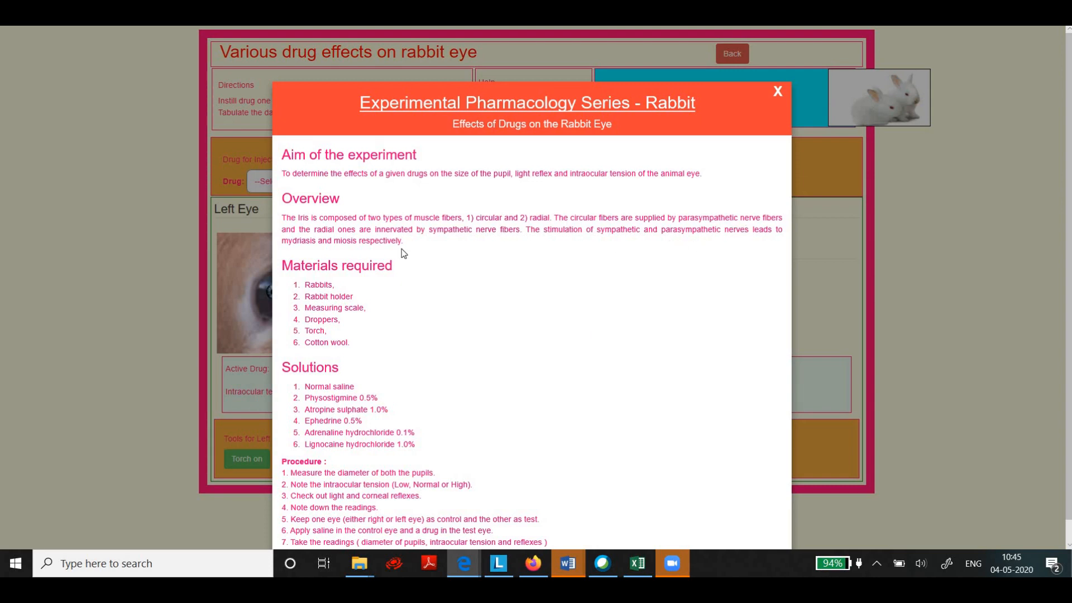
mouse_move(515, 248)
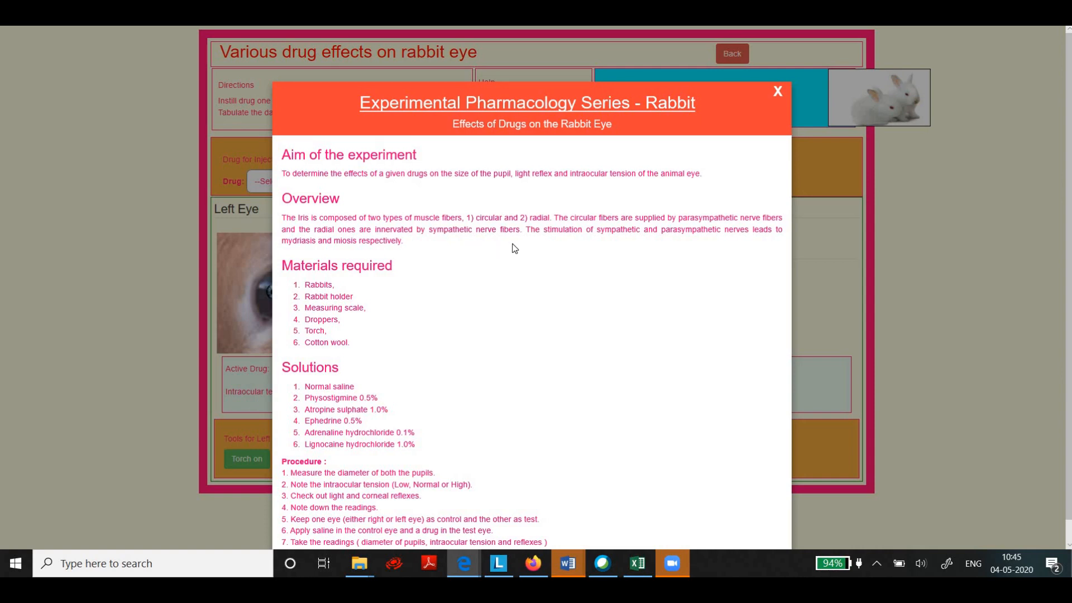
mouse_move(553, 272)
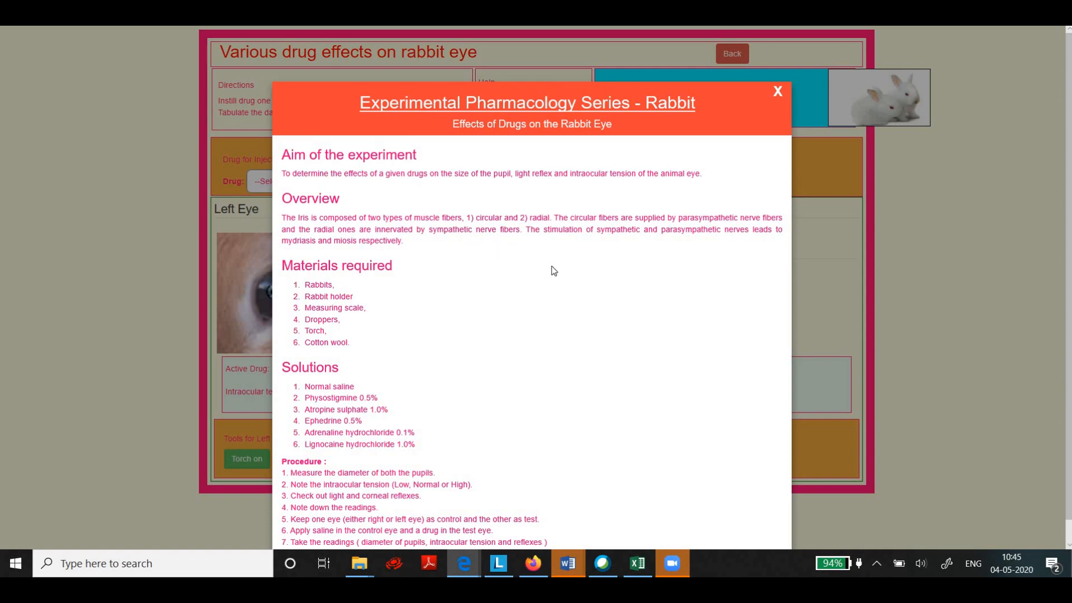
mouse_move(704, 255)
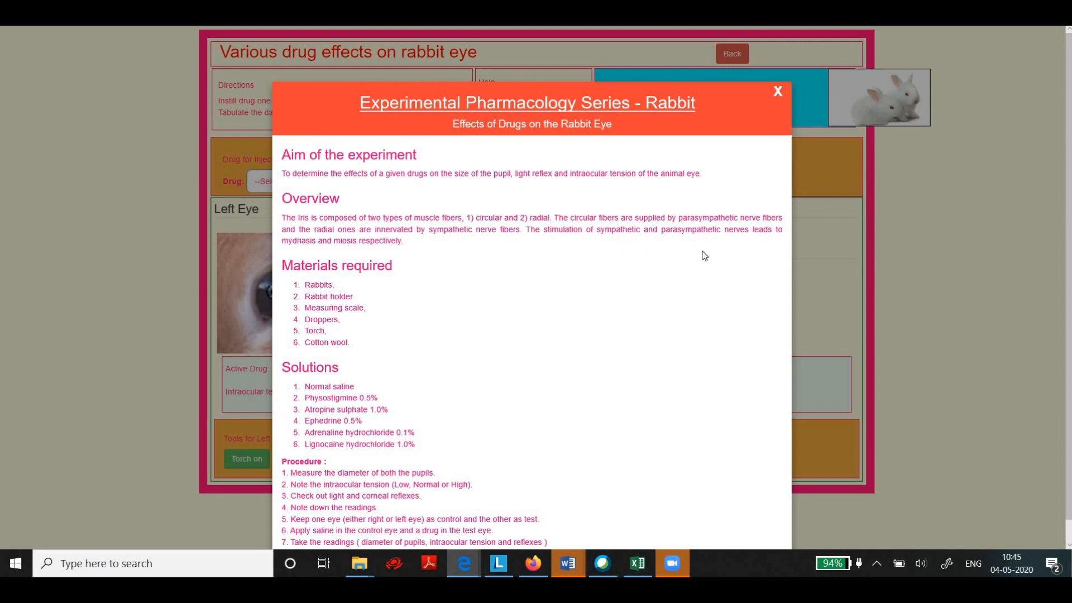
mouse_move(510, 294)
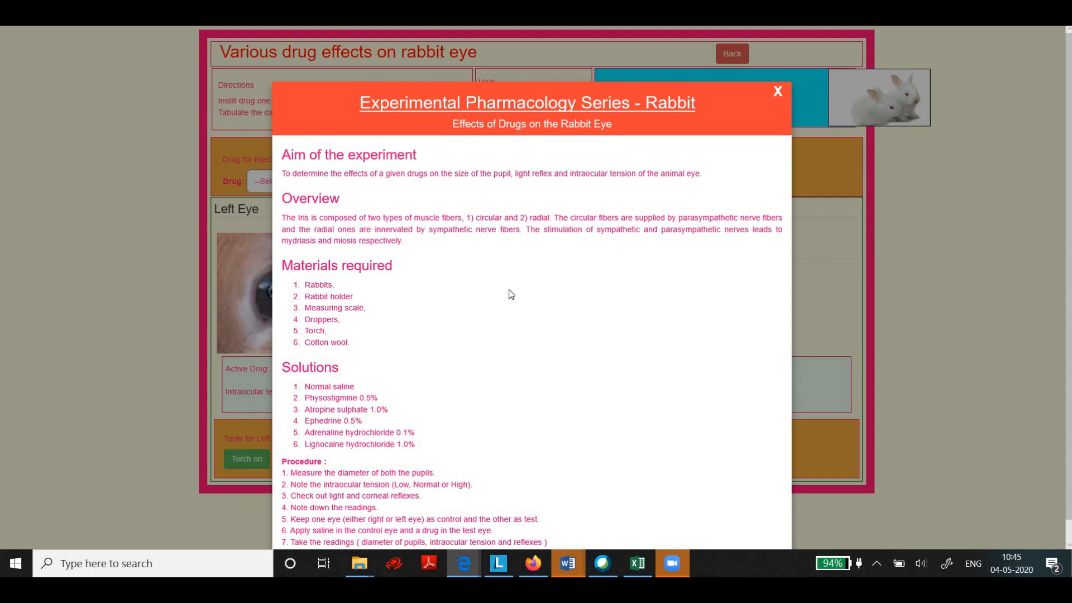
mouse_move(427, 252)
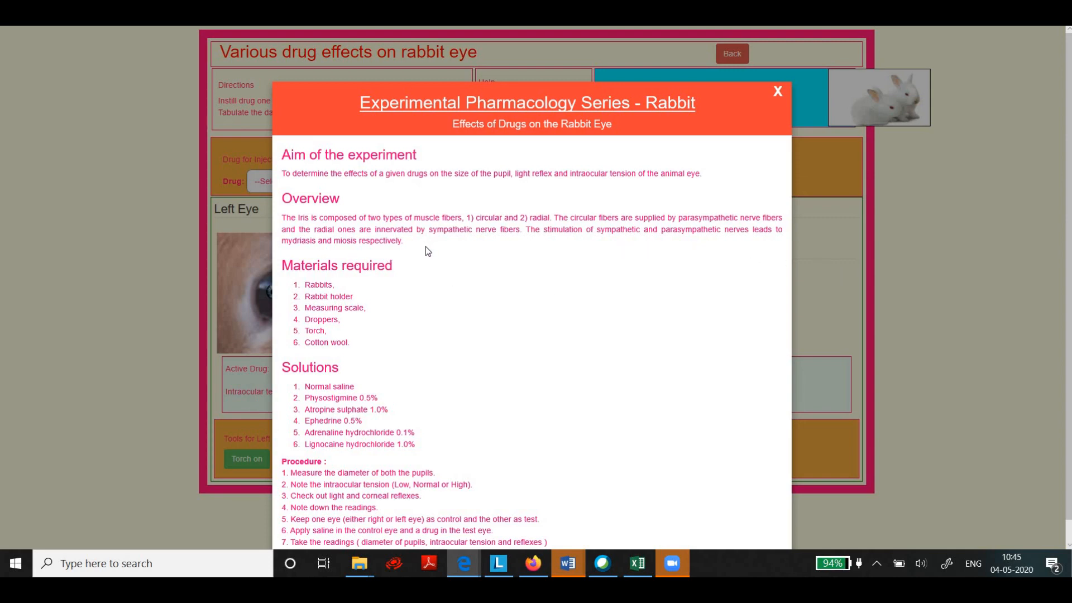
mouse_move(406, 254)
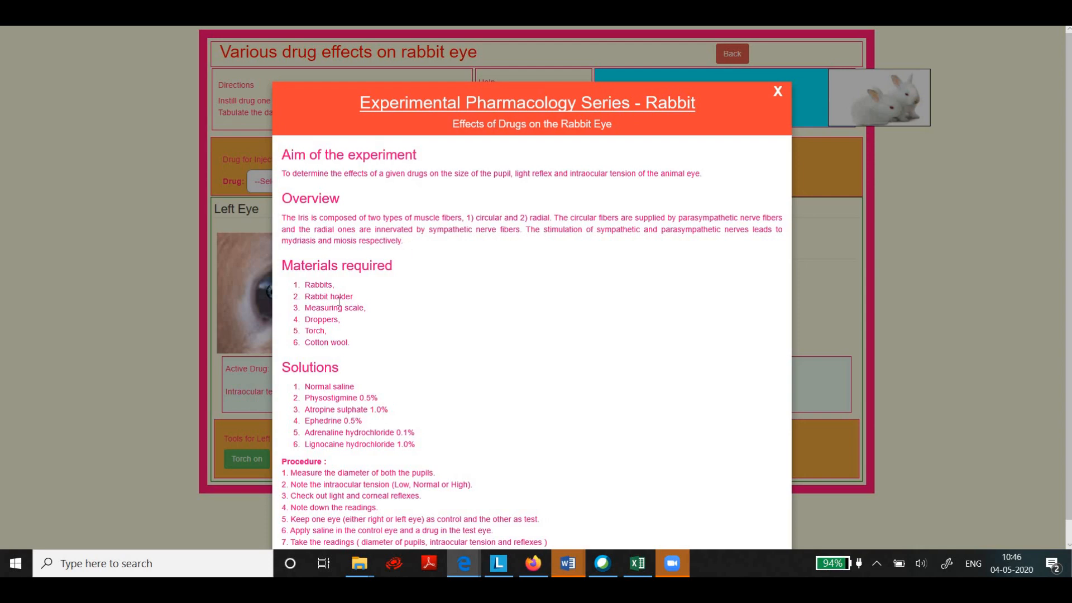
mouse_move(417, 288)
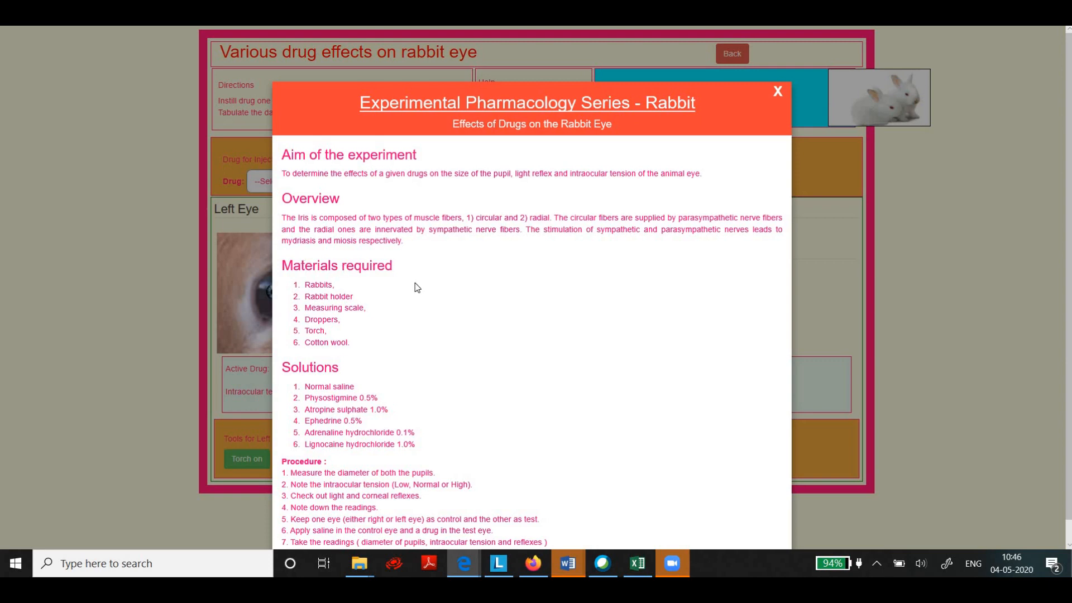
mouse_move(363, 328)
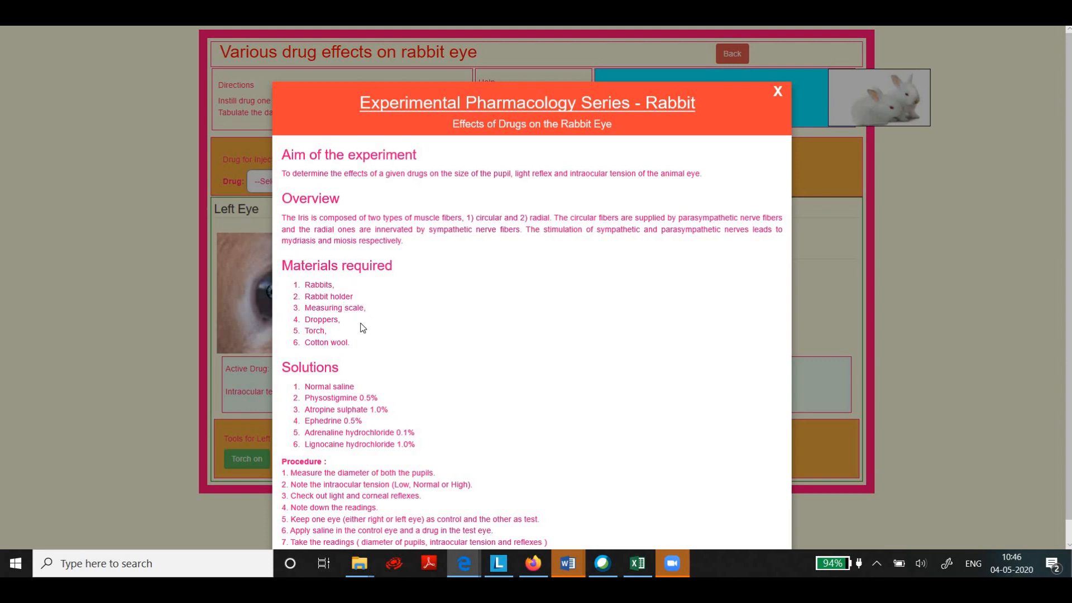
mouse_move(346, 333)
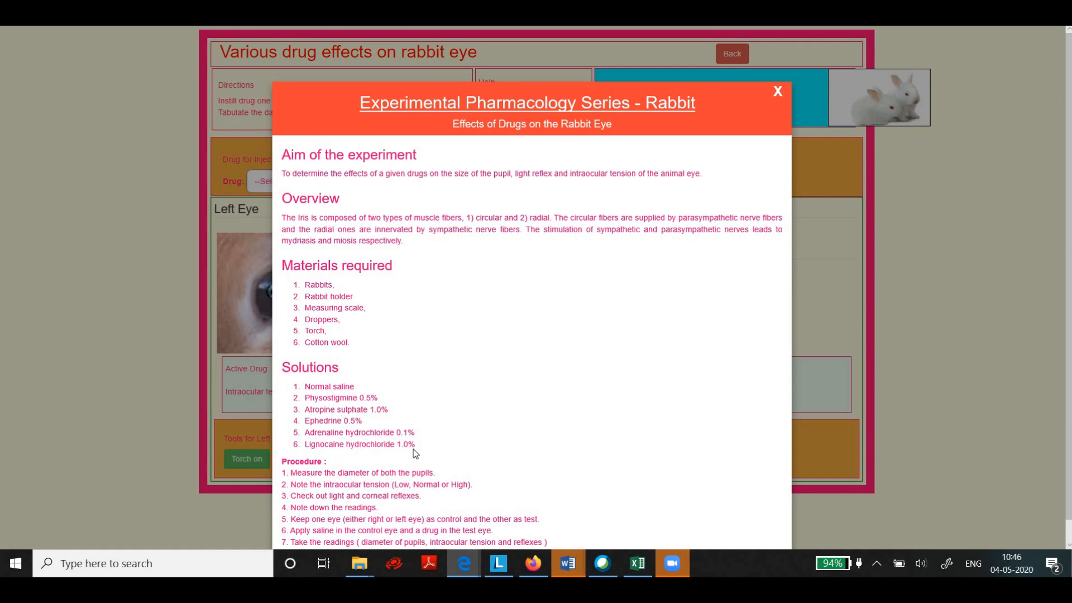
mouse_move(444, 437)
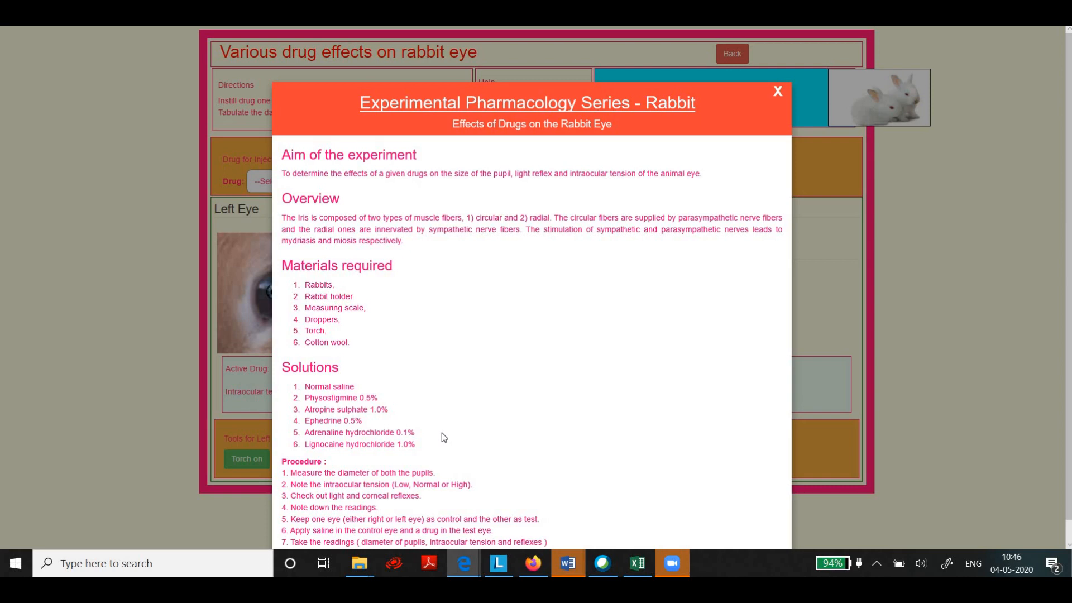
mouse_move(352, 501)
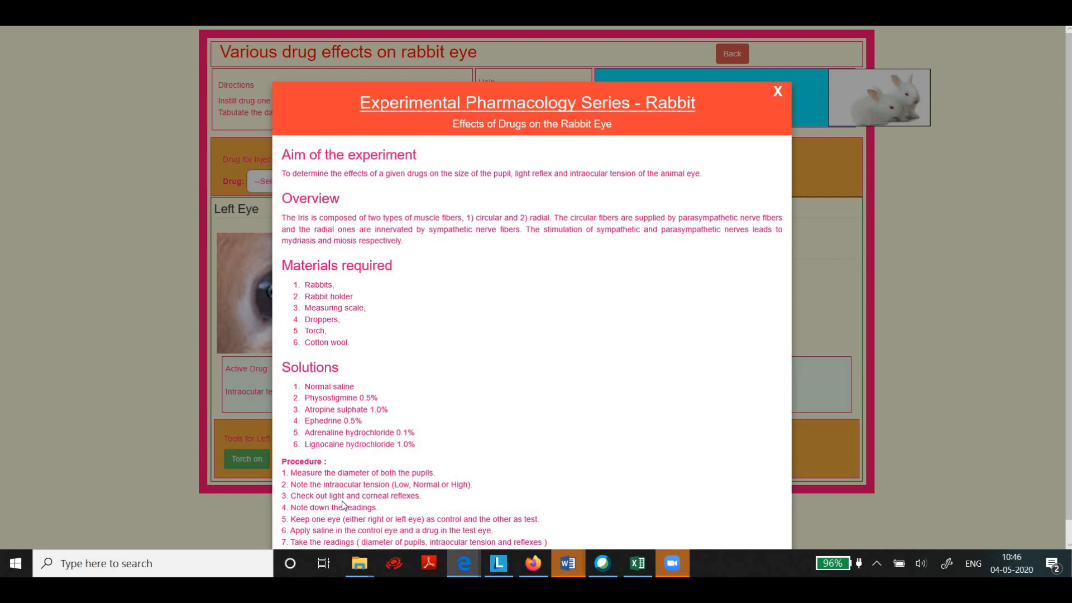
mouse_move(307, 520)
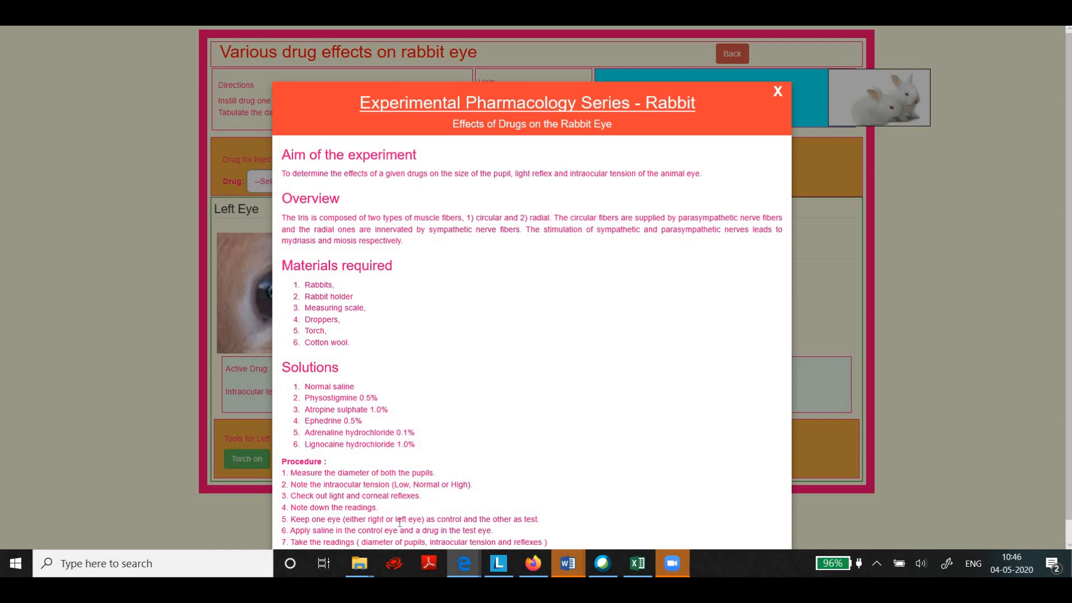
mouse_move(517, 531)
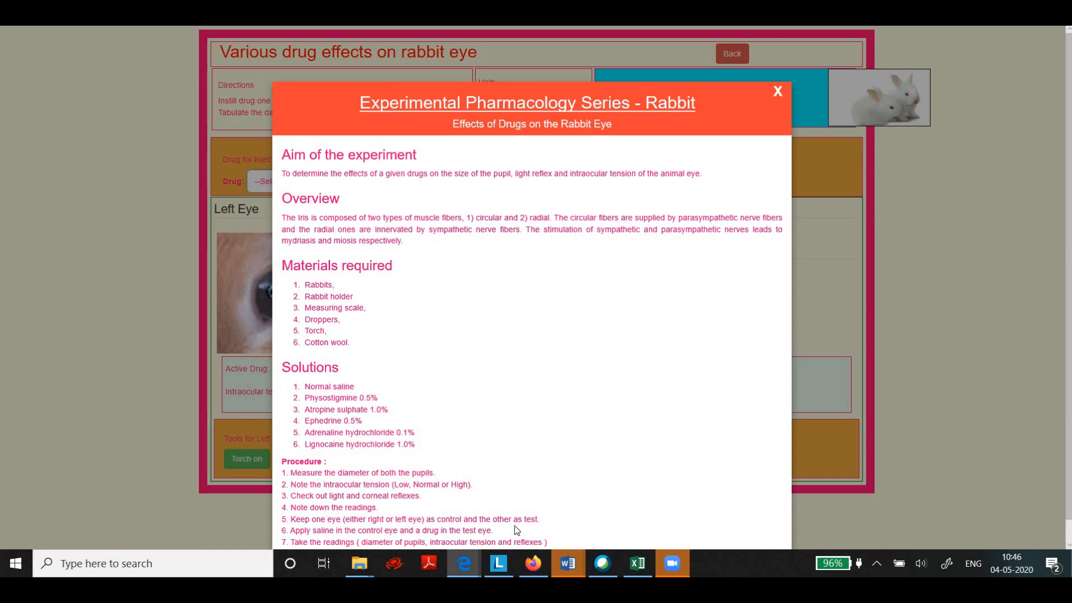
mouse_move(300, 541)
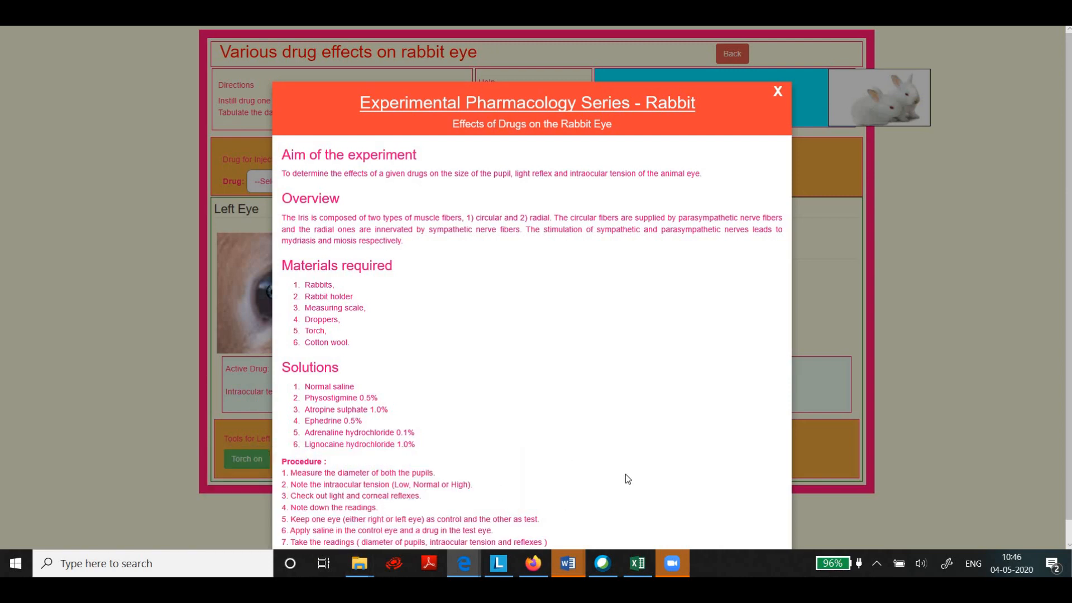
mouse_move(853, 394)
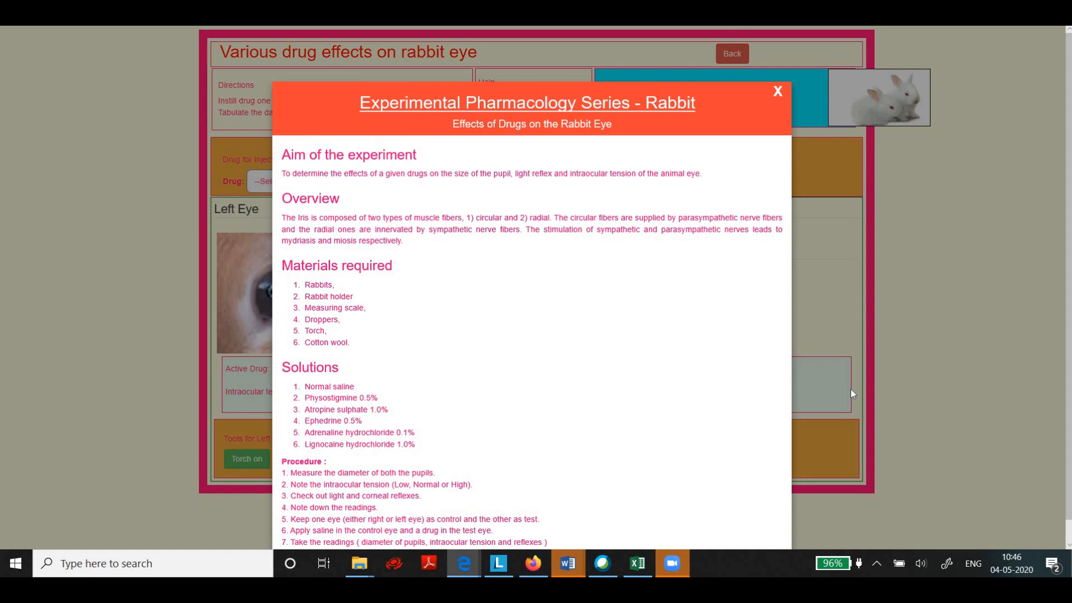
mouse_move(782, 95)
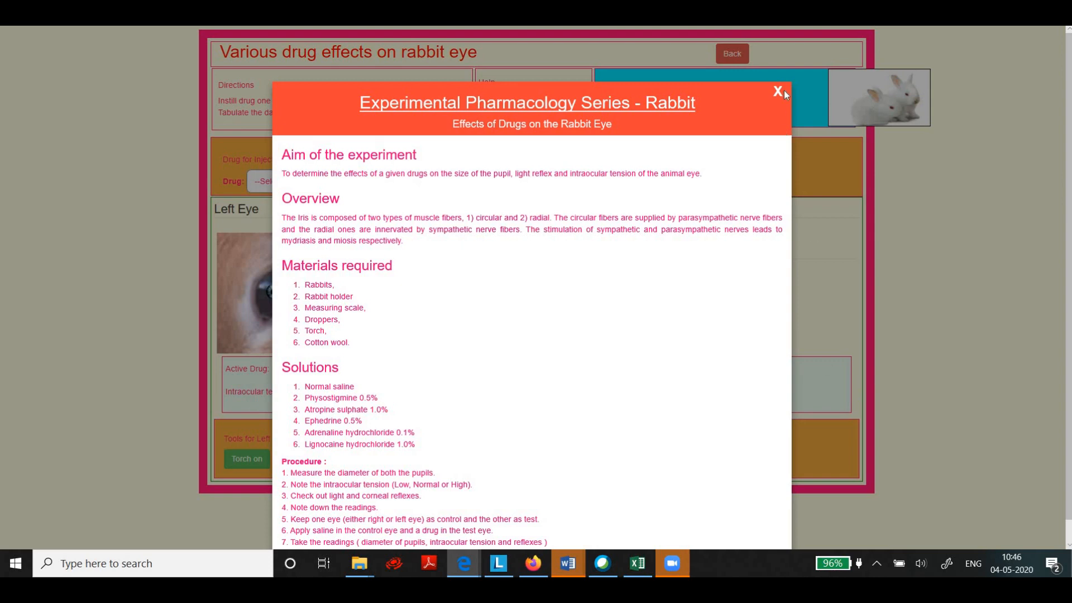
Close the instructions and instil Saline into the rabbit's left eye.
click(777, 90)
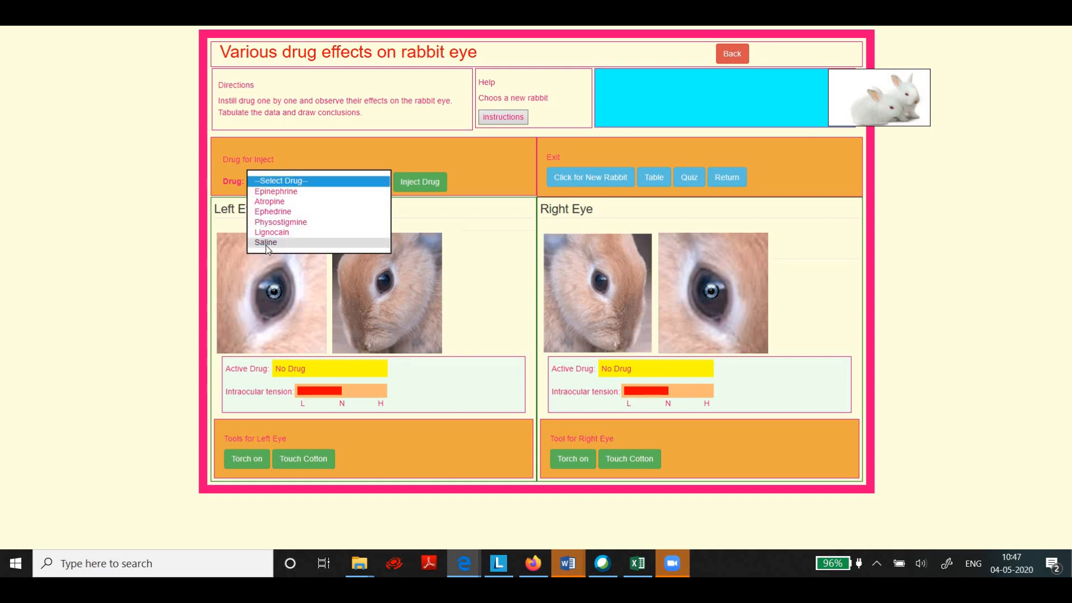
click(264, 243)
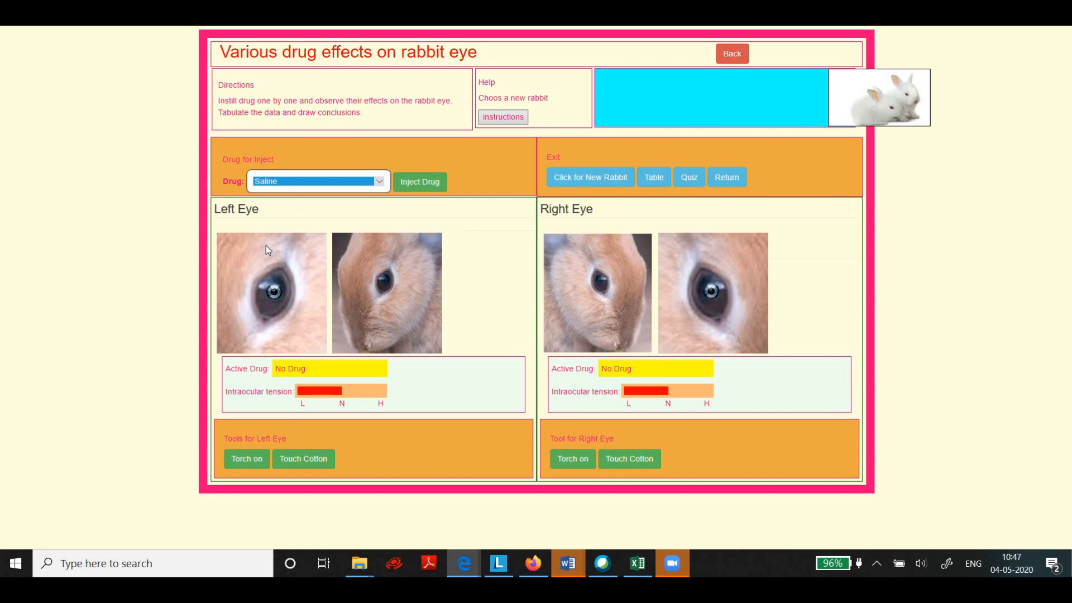
mouse_move(419, 185)
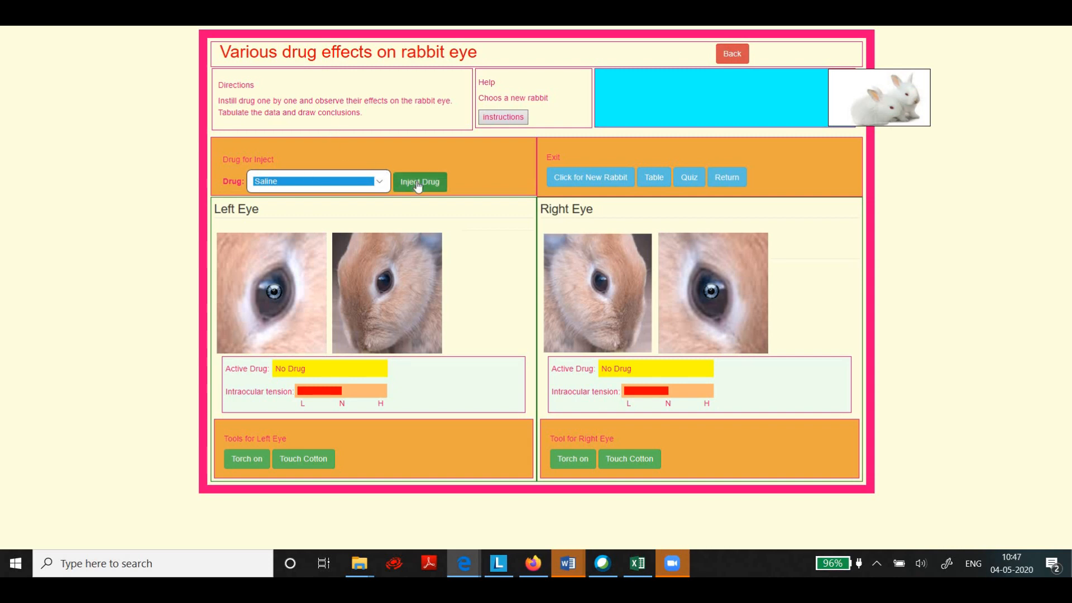
click(419, 182)
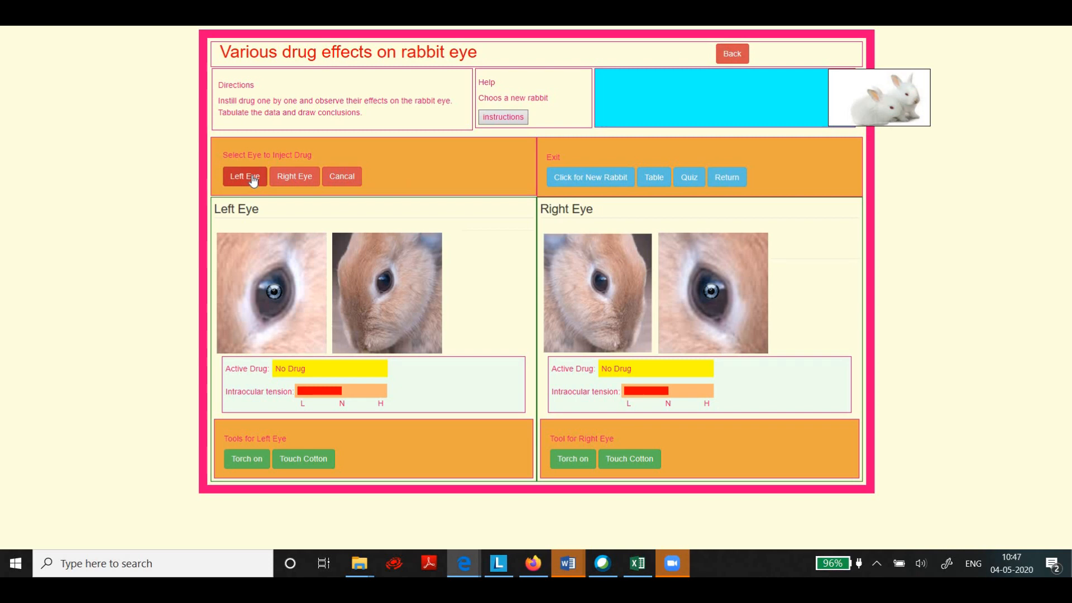
click(246, 176)
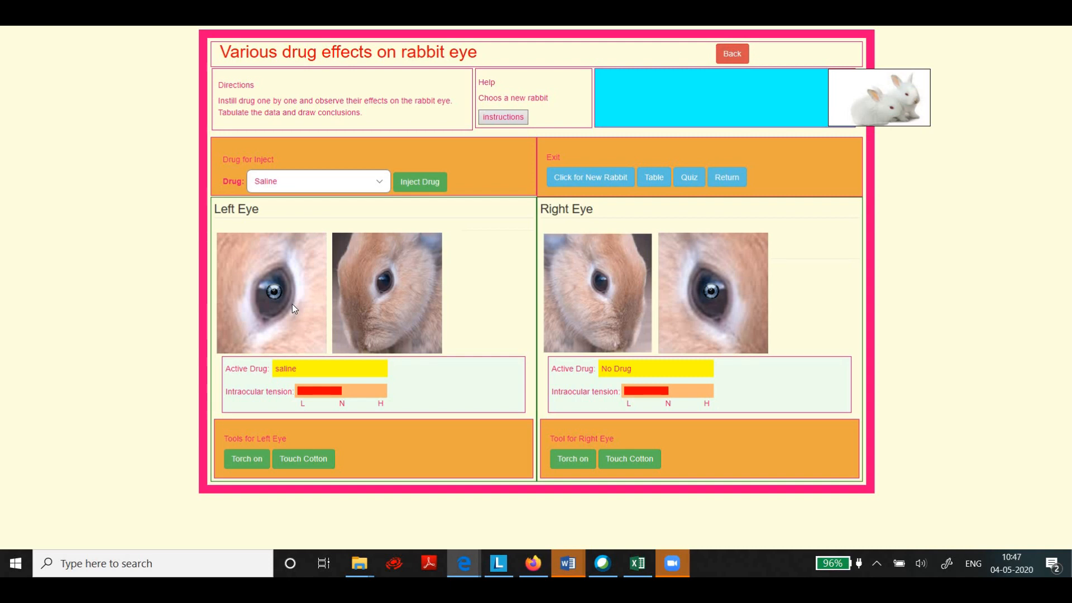
Instil Atropine into the right eye, dilating its pupil while saline stays in the left.
click(319, 182)
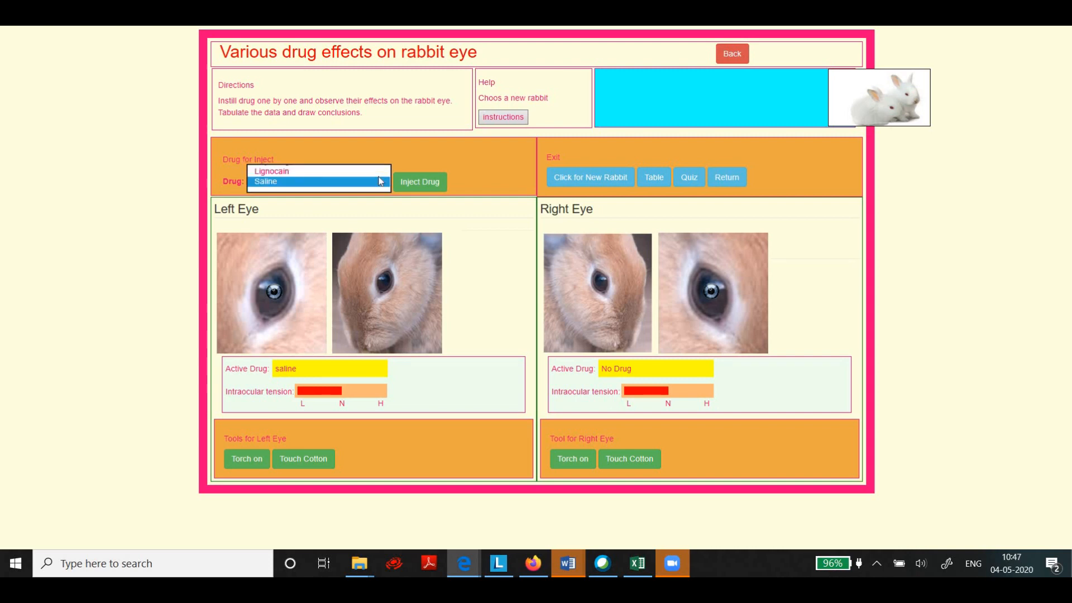
click(318, 182)
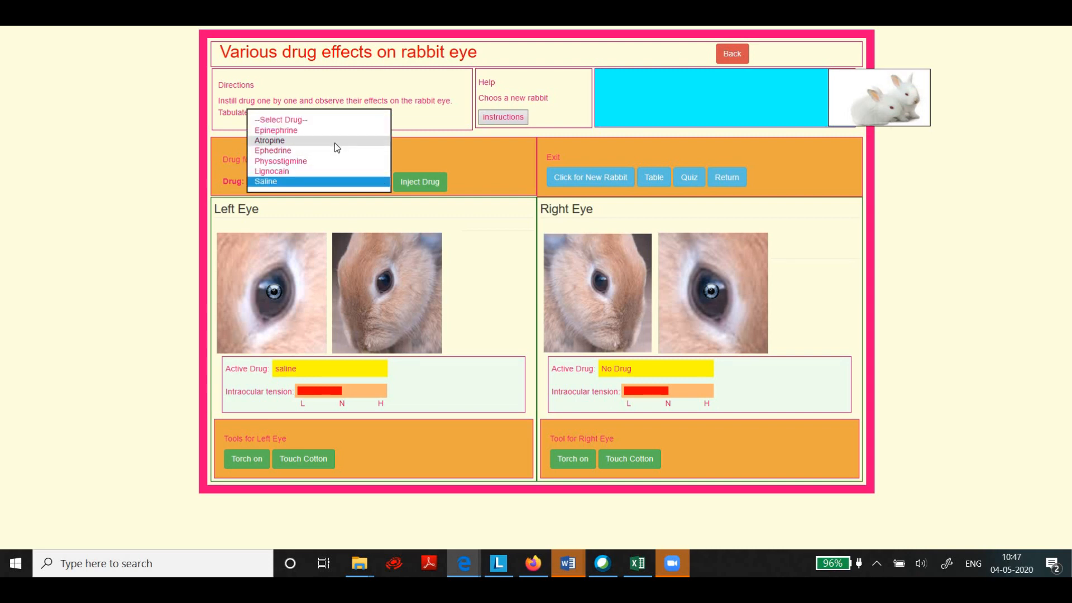
click(270, 140)
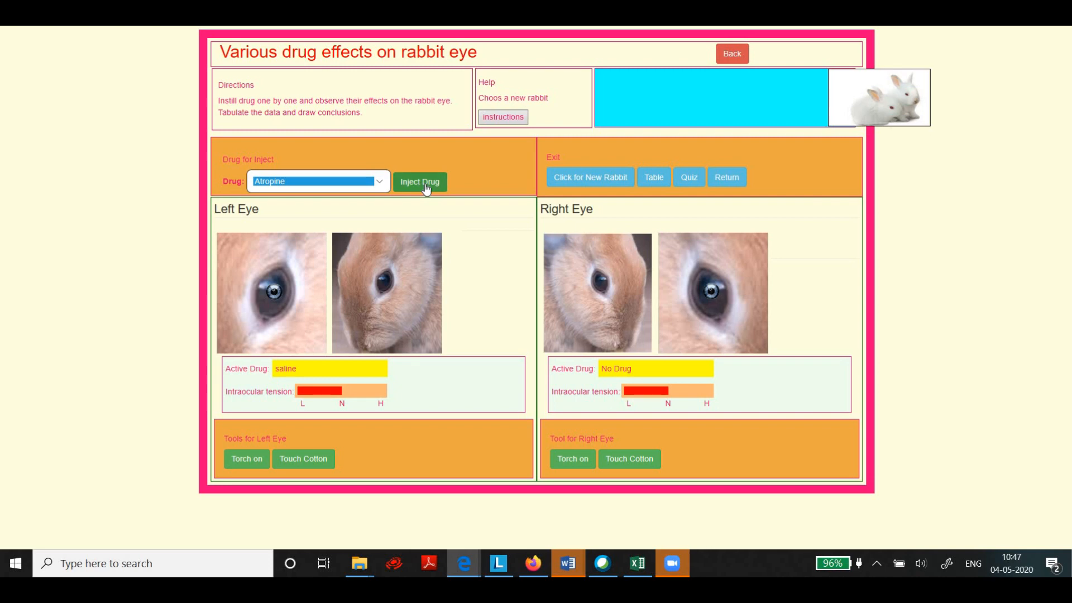
click(420, 181)
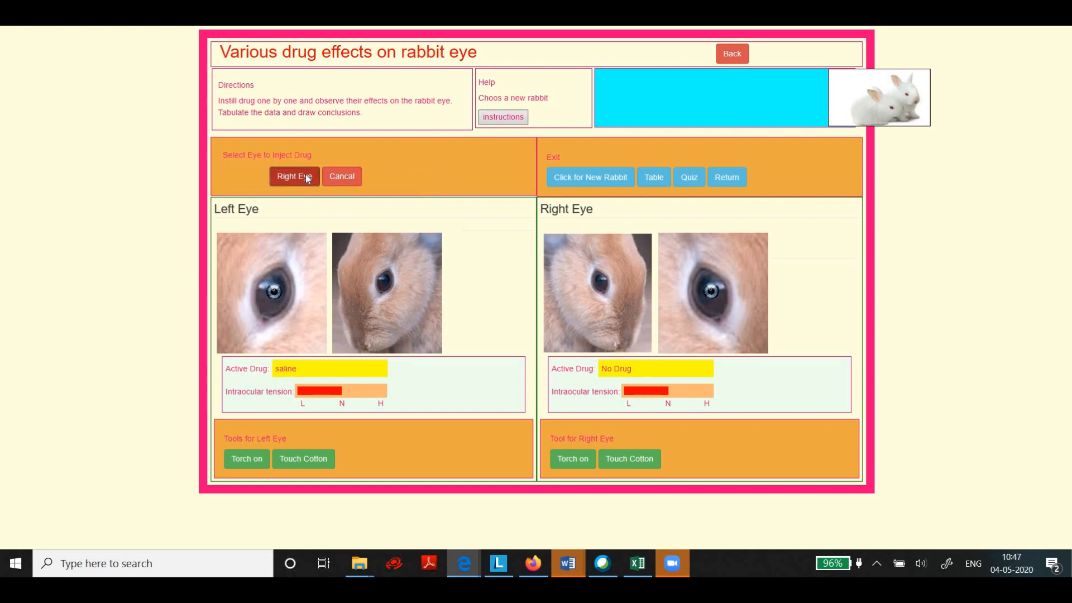
click(294, 177)
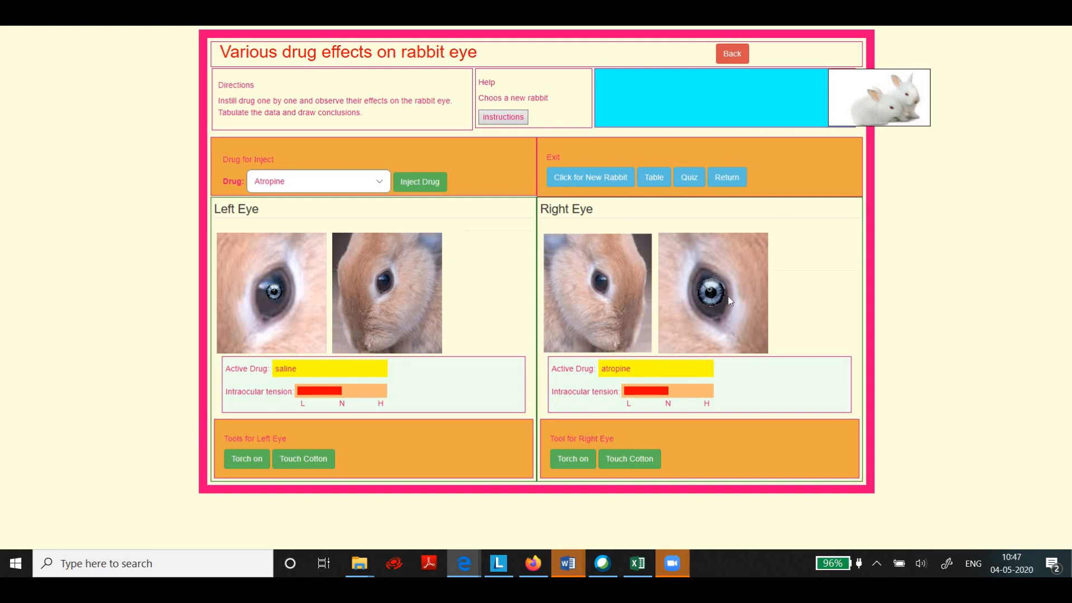
mouse_move(744, 316)
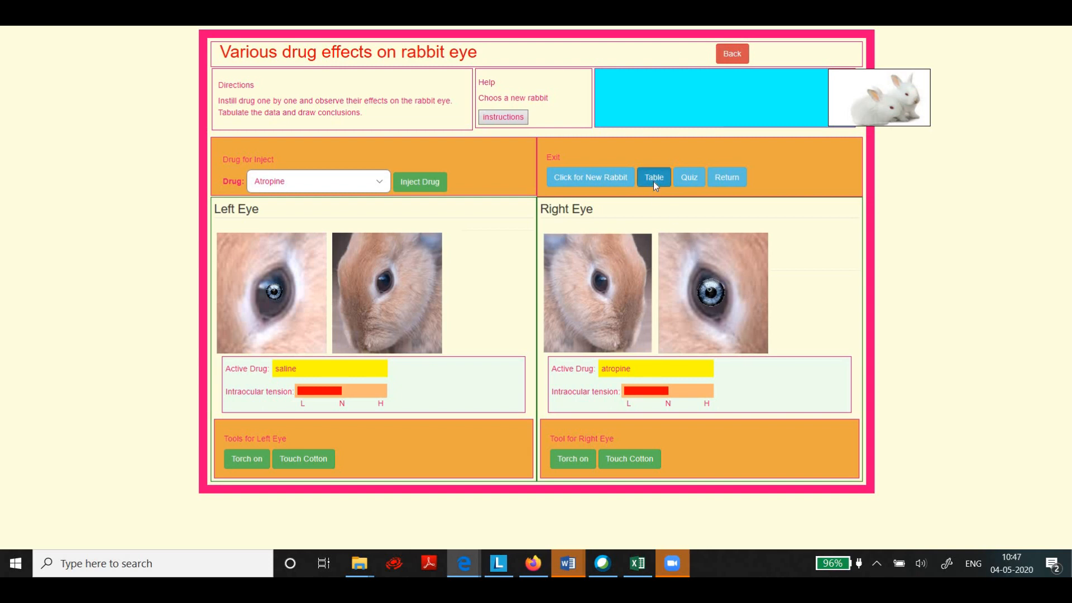
click(653, 177)
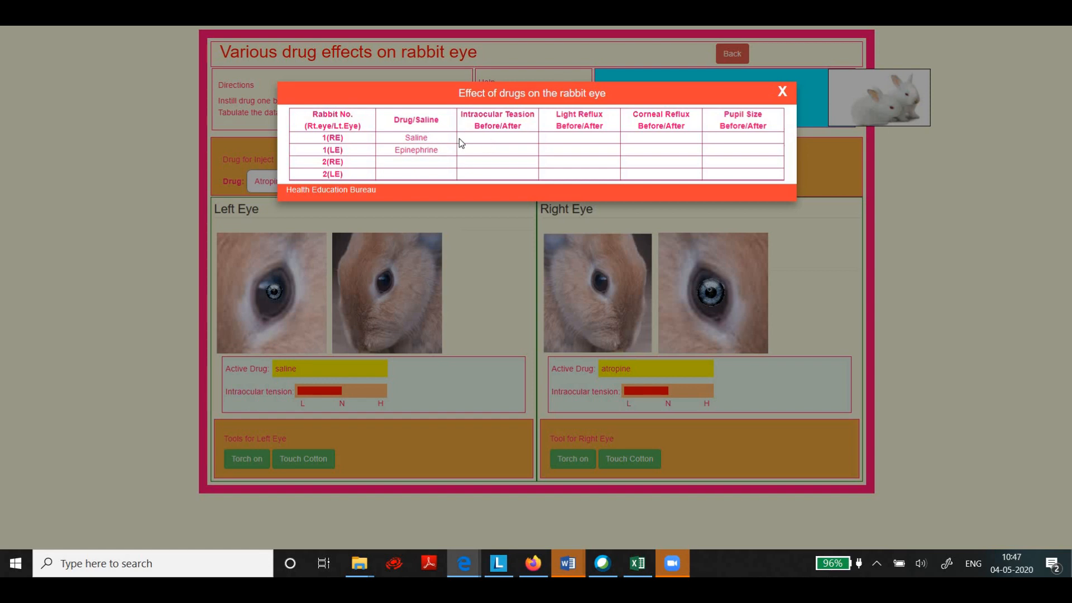
mouse_move(563, 145)
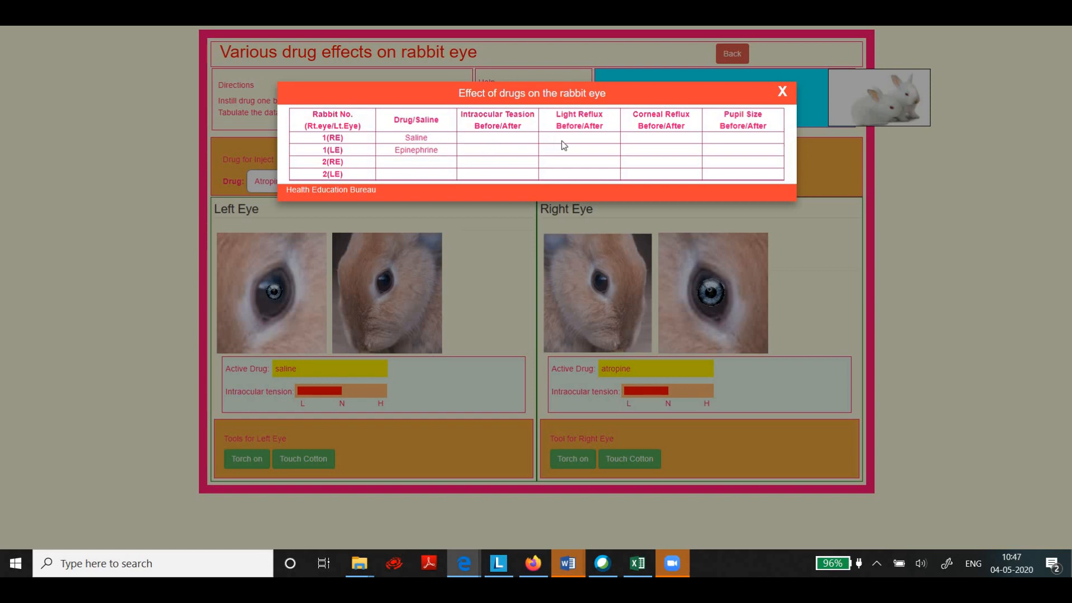
mouse_move(640, 137)
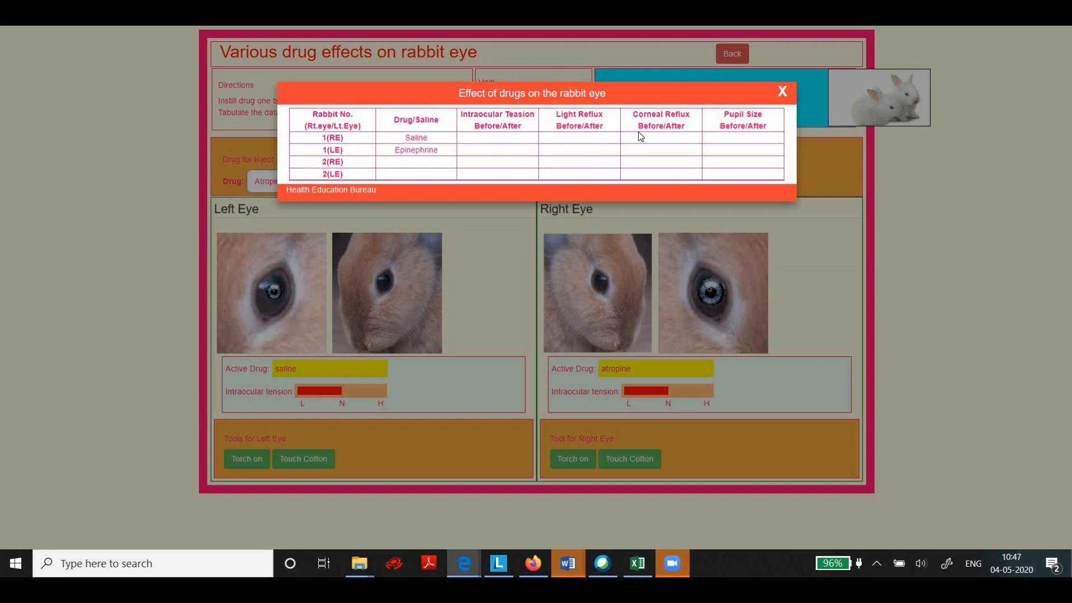
mouse_move(491, 130)
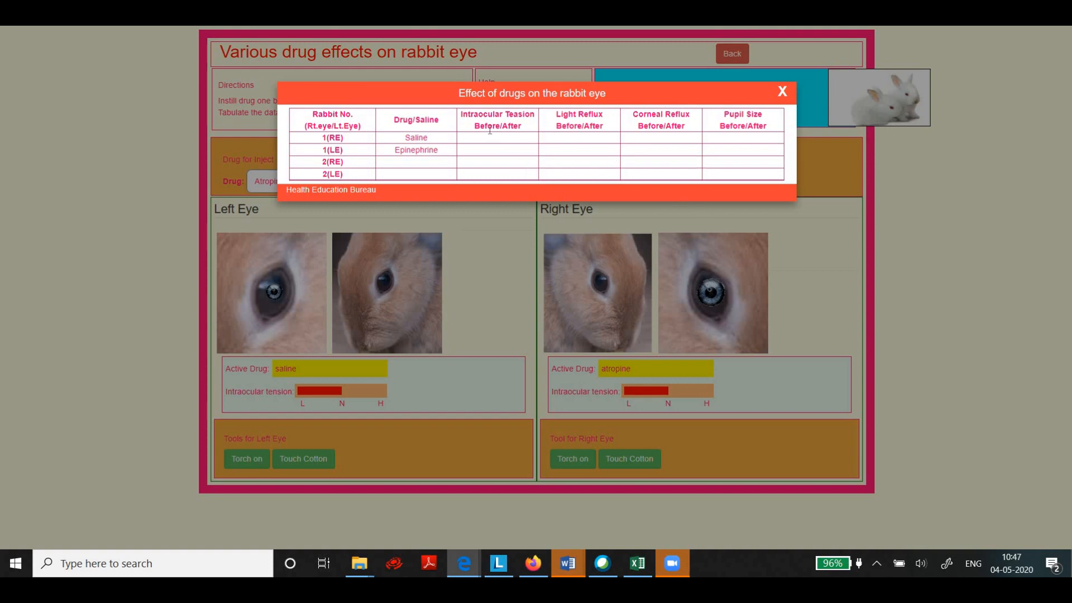
mouse_move(287, 285)
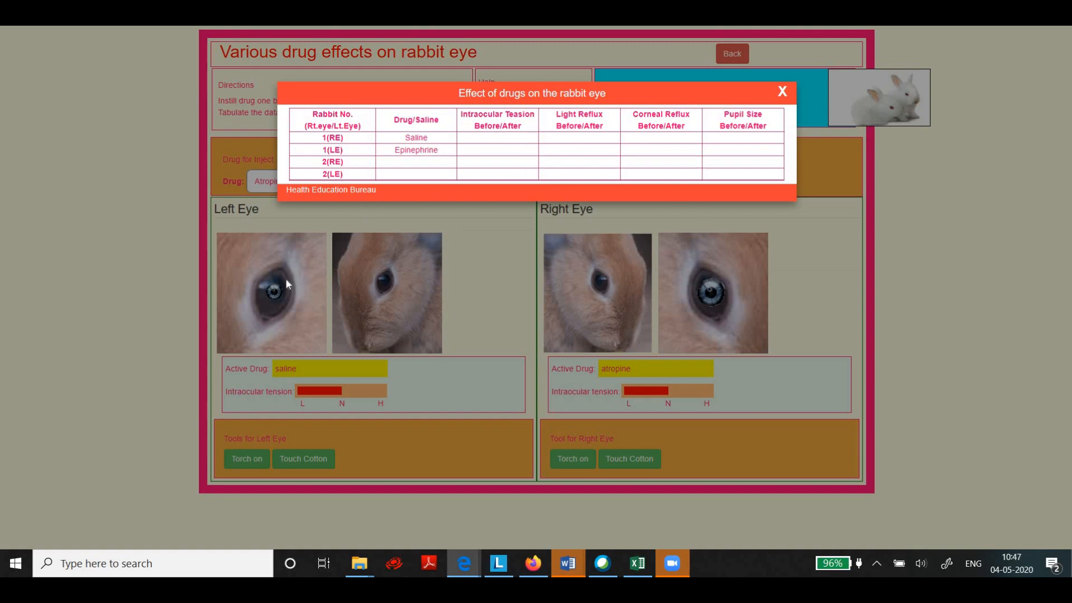
mouse_move(278, 289)
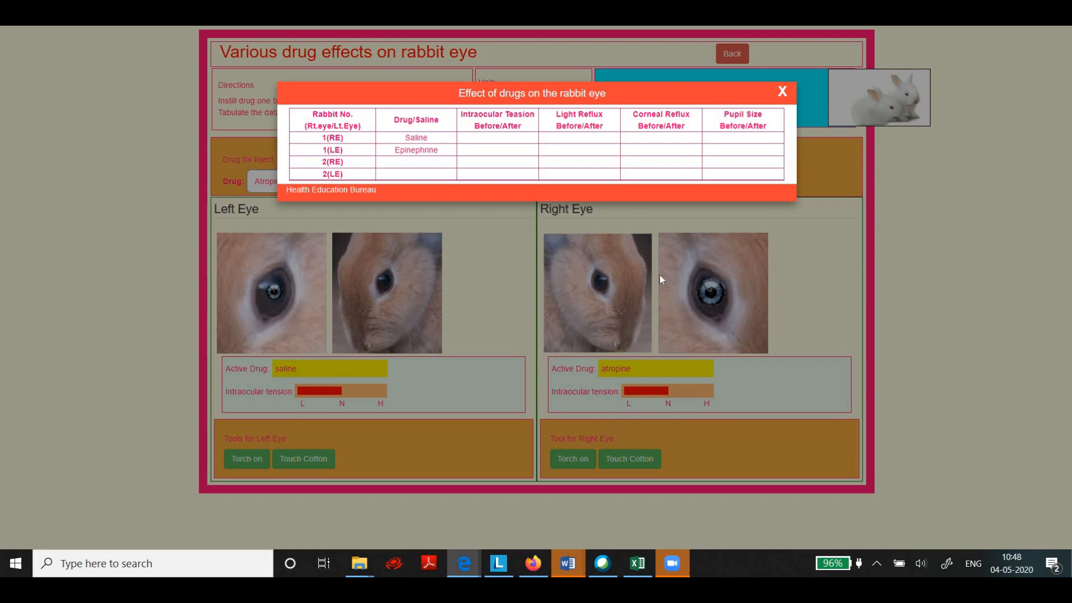
mouse_move(698, 318)
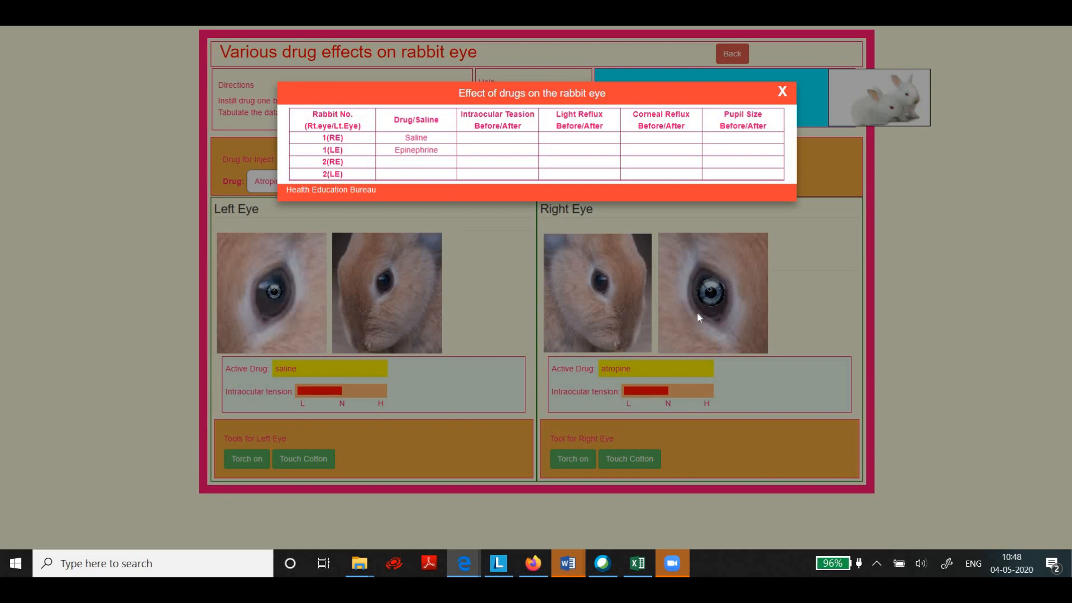
mouse_move(519, 143)
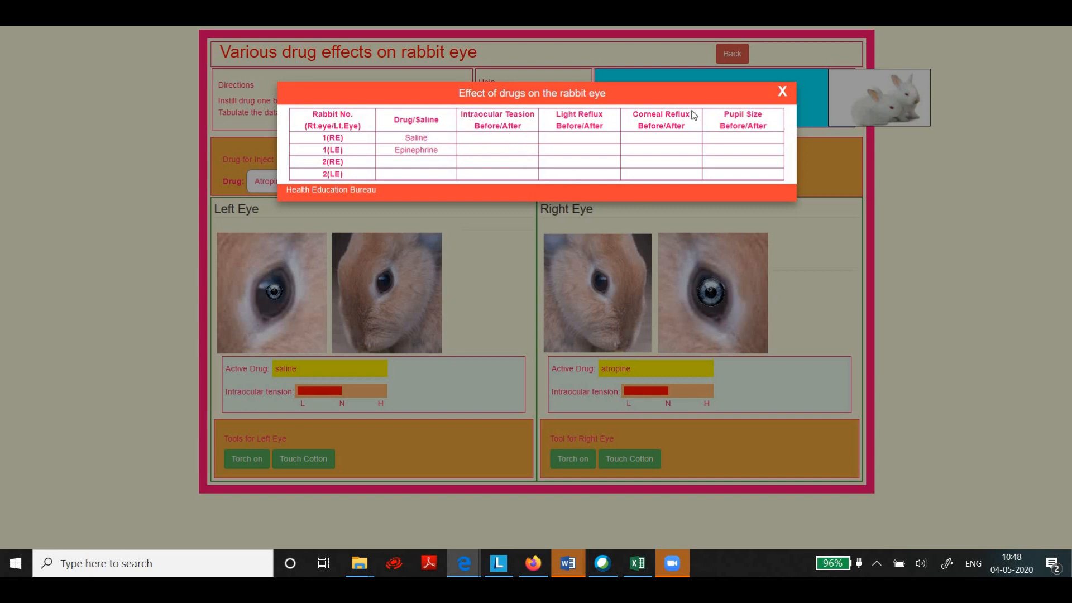
click(782, 91)
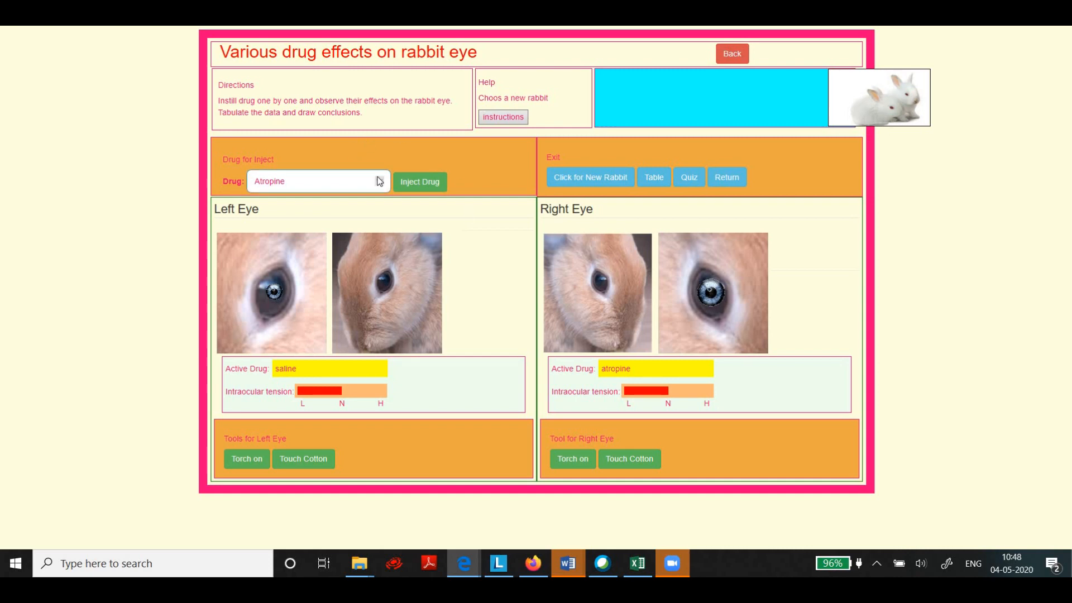
Dismiss the drug list and return to an untreated rabbit with no drug in either eye.
click(318, 182)
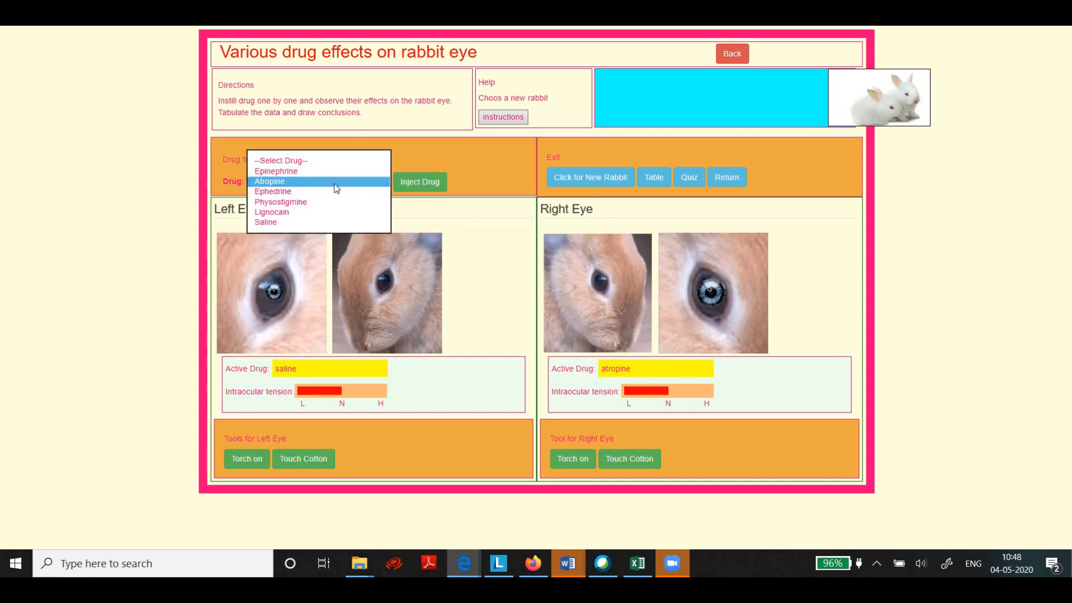
click(269, 181)
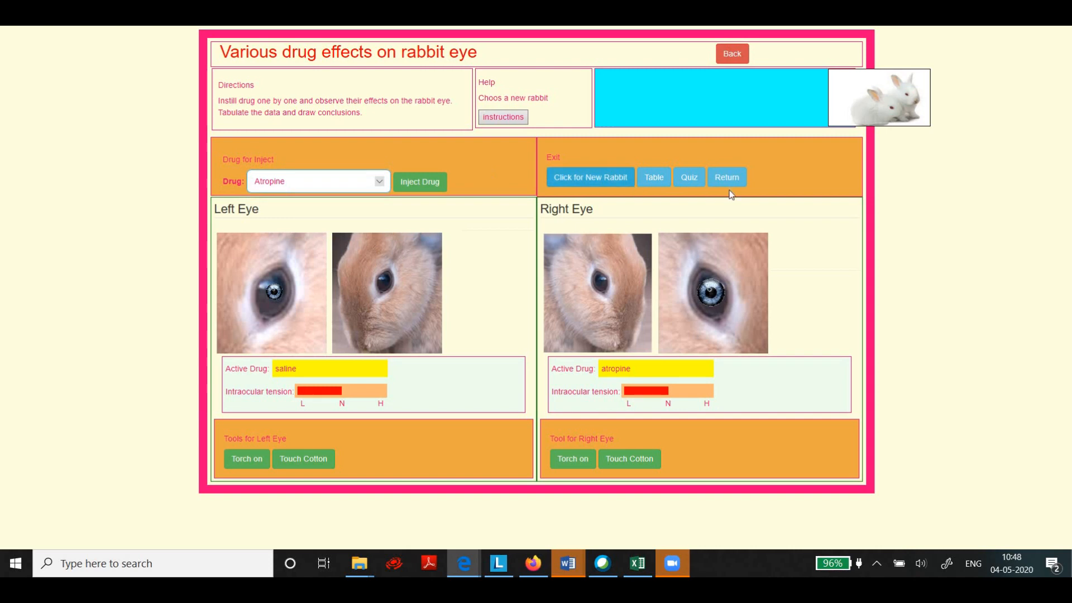
mouse_move(746, 179)
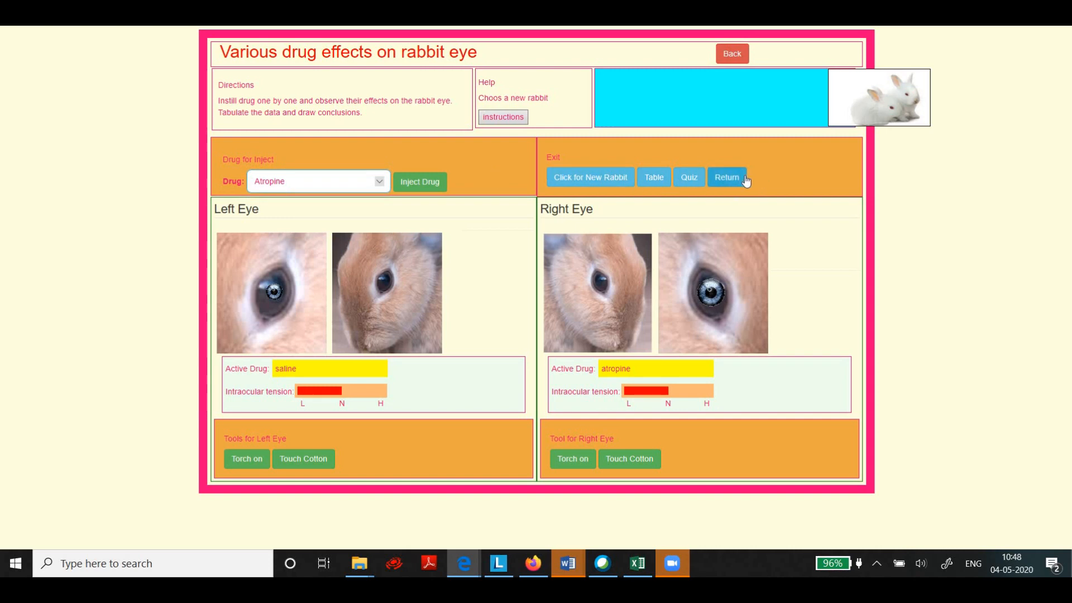
click(726, 178)
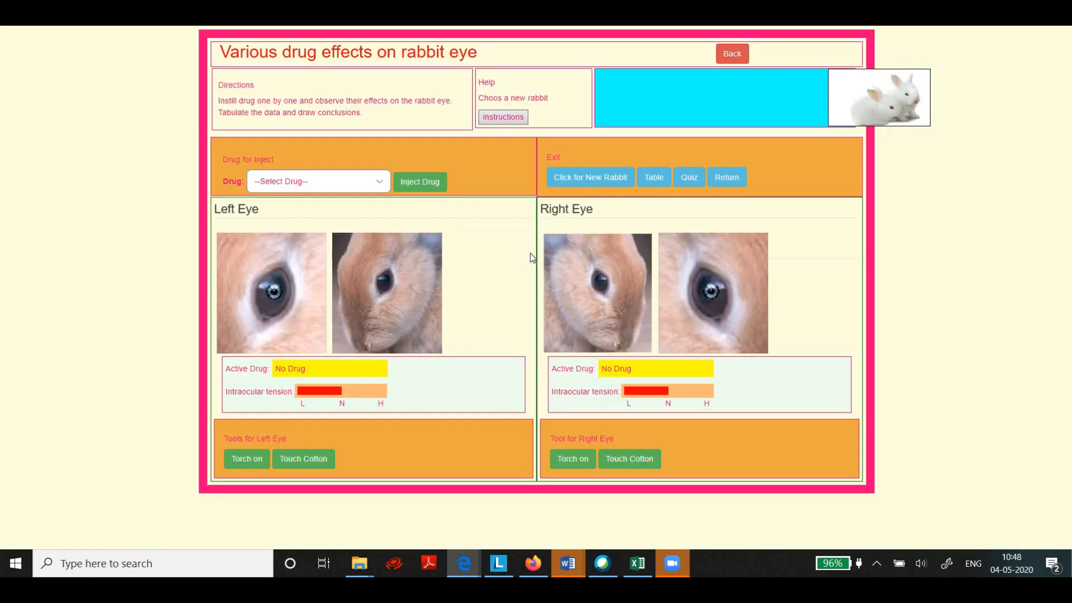
Select Saline from the drug list and start injecting it.
click(318, 182)
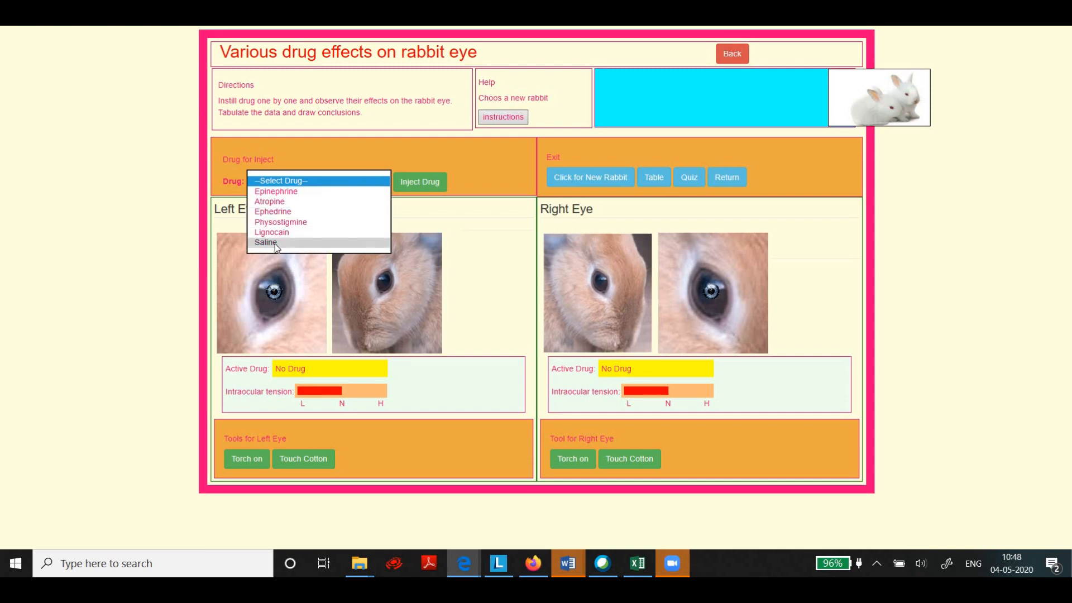
click(266, 242)
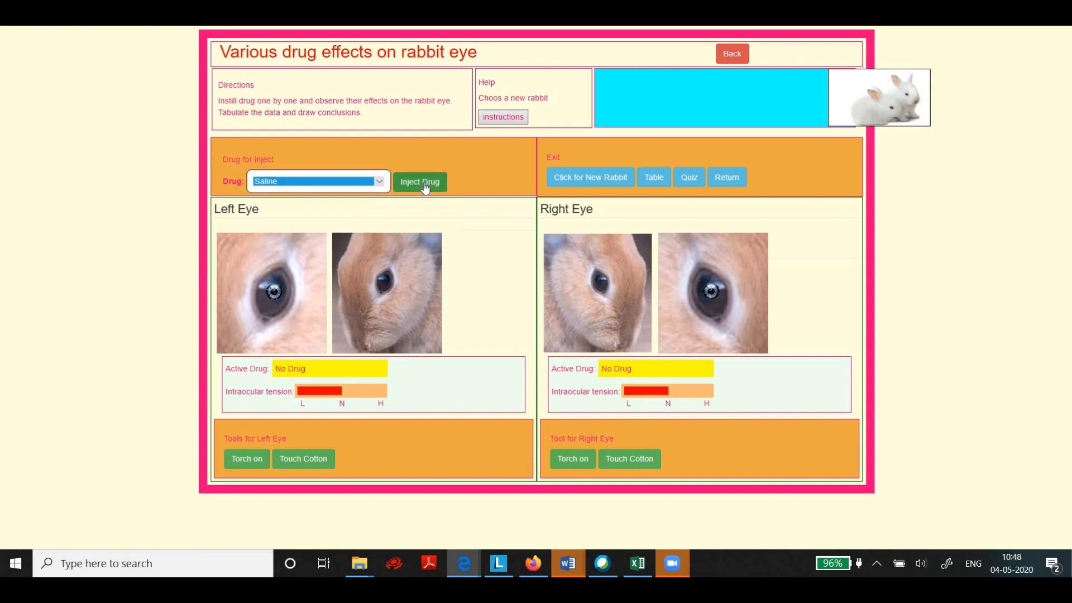
click(420, 182)
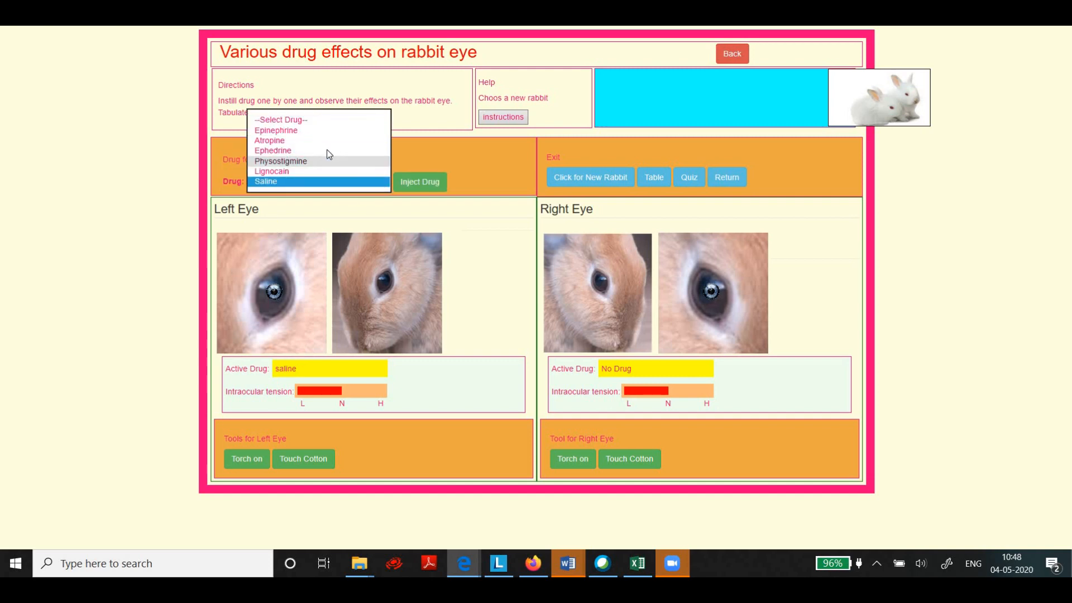
mouse_move(311, 169)
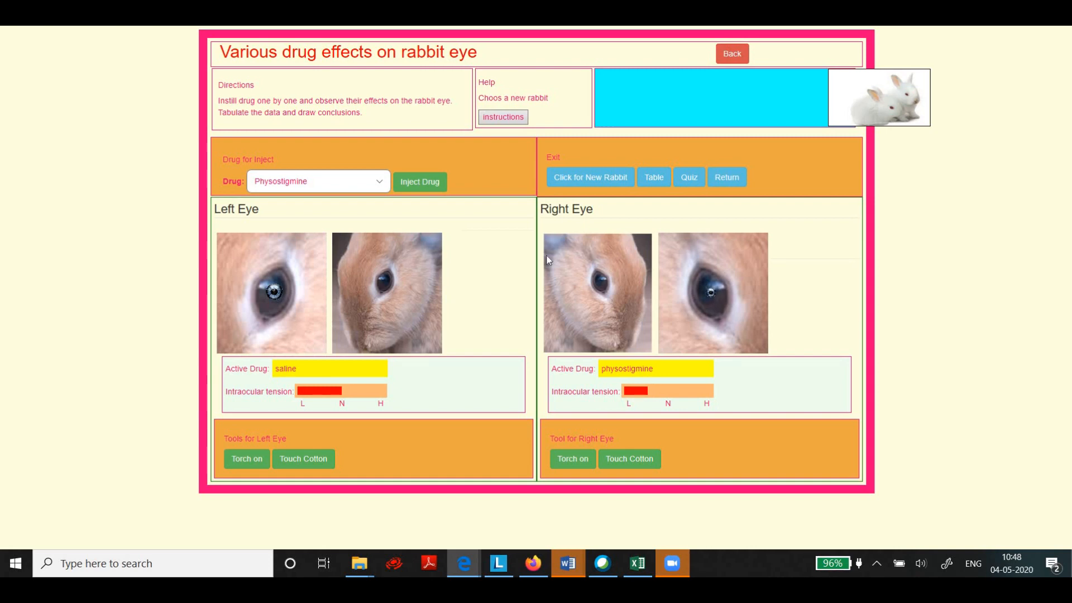
mouse_move(390, 269)
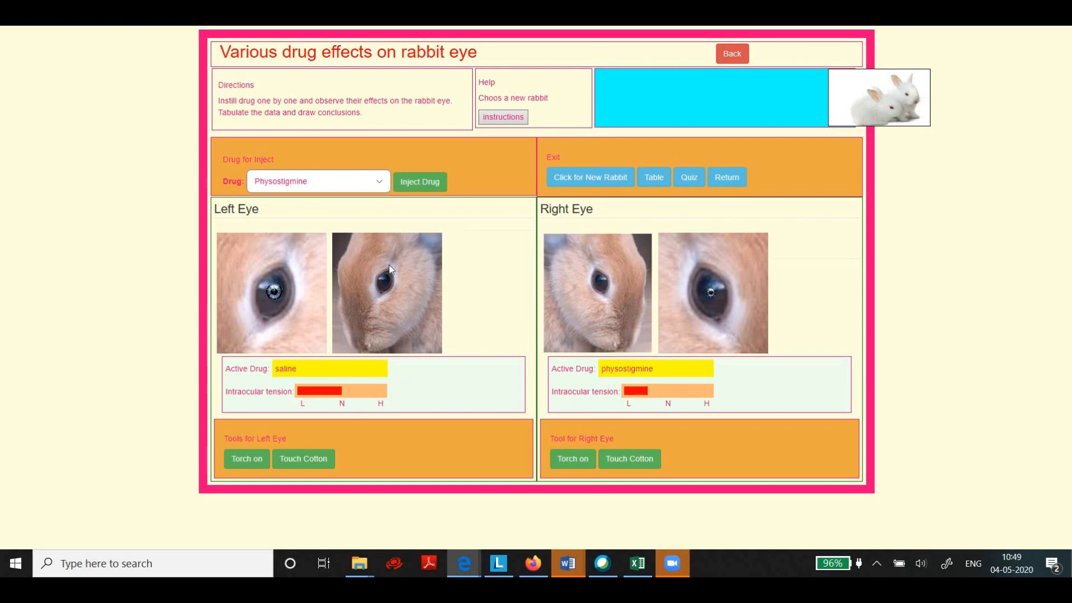
mouse_move(597, 275)
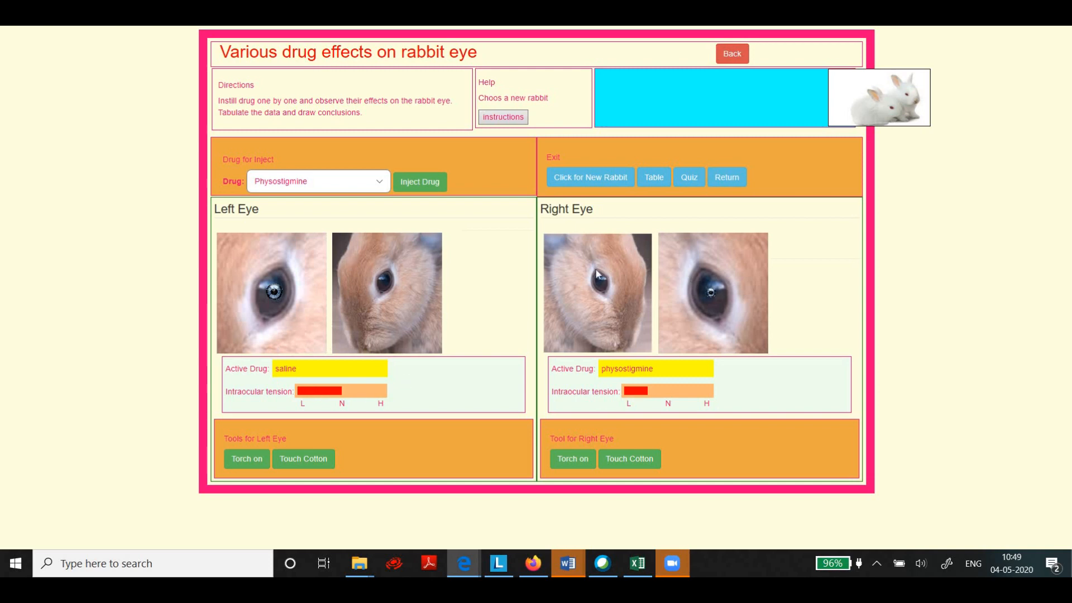
mouse_move(728, 384)
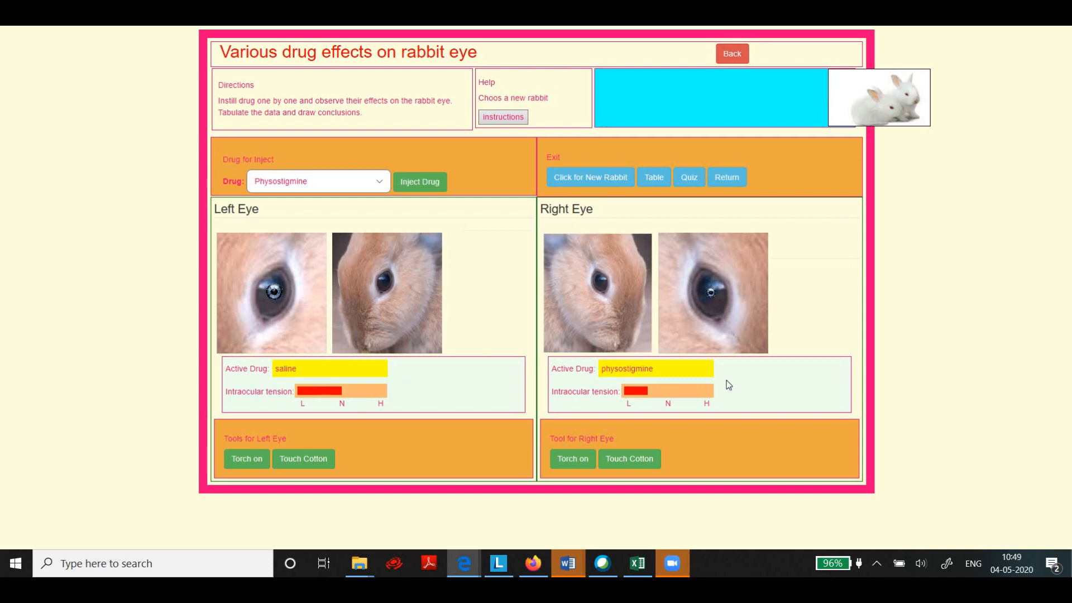
mouse_move(698, 250)
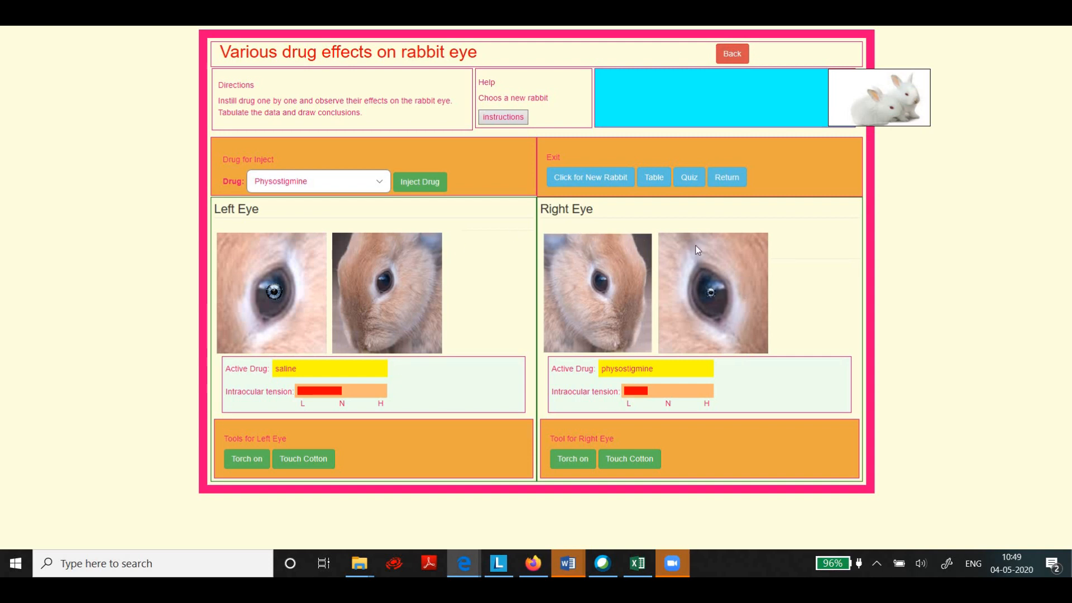
mouse_move(427, 313)
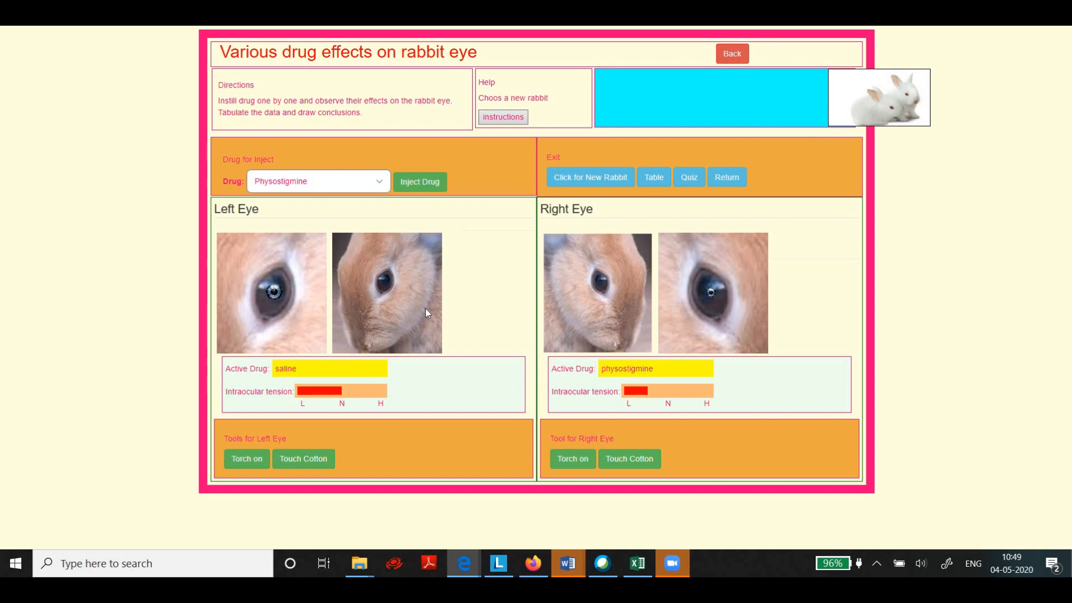
mouse_move(740, 322)
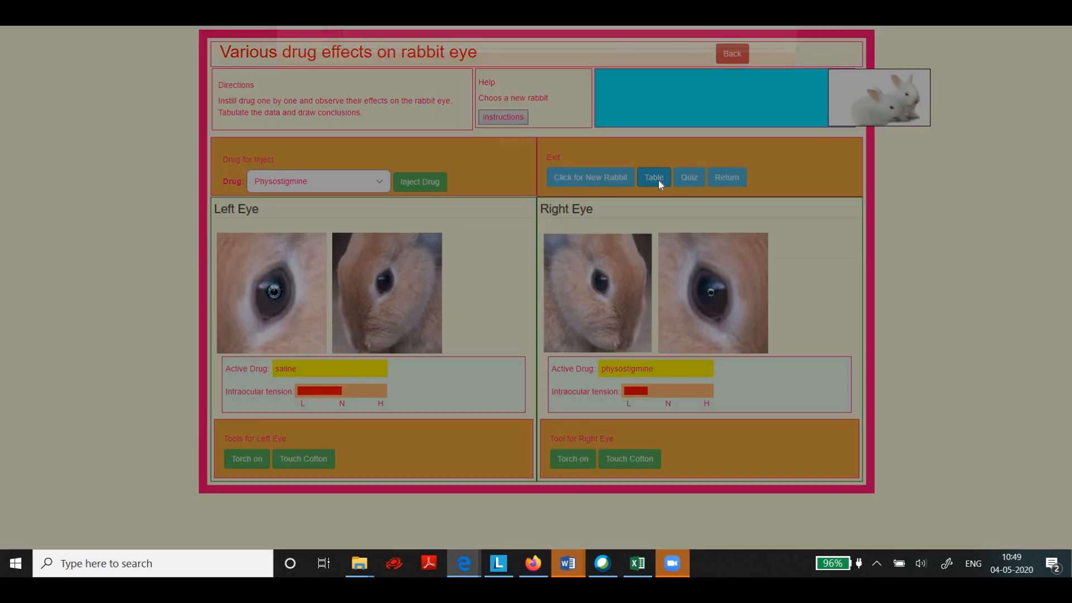
click(653, 177)
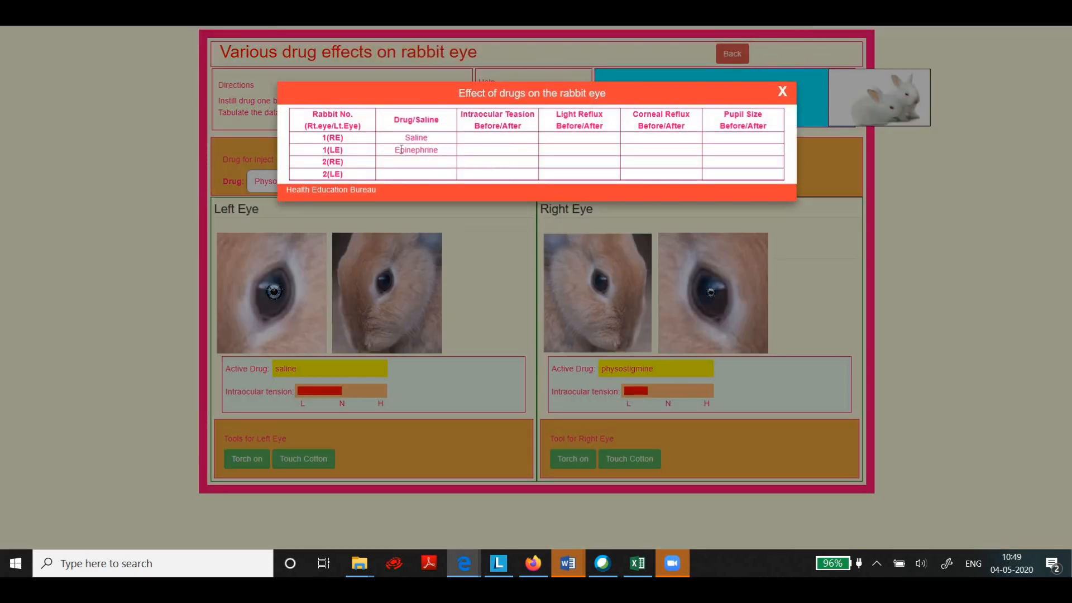
mouse_move(471, 186)
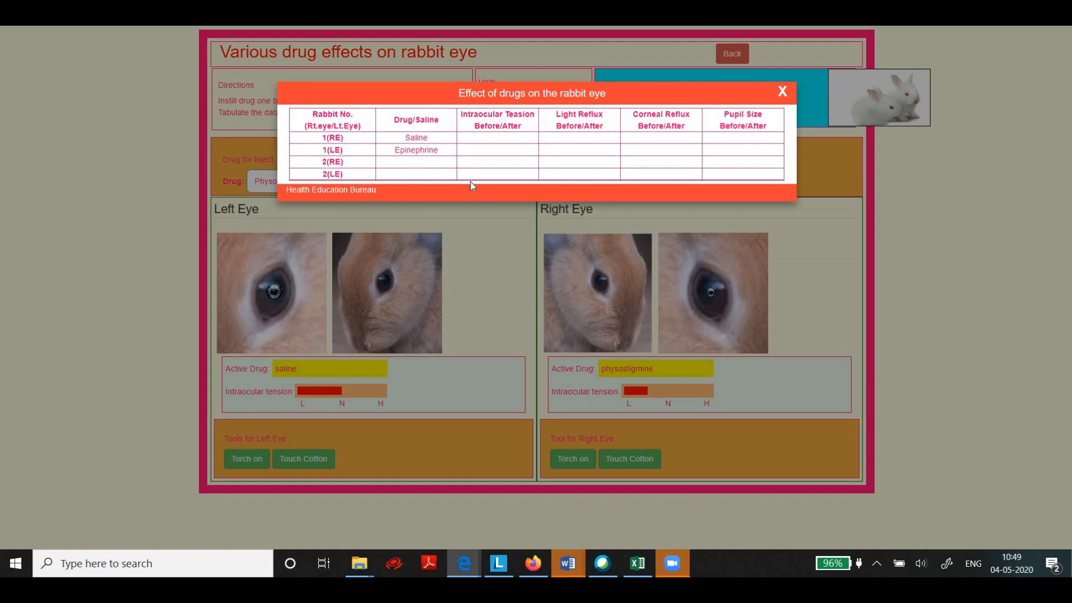
mouse_move(519, 288)
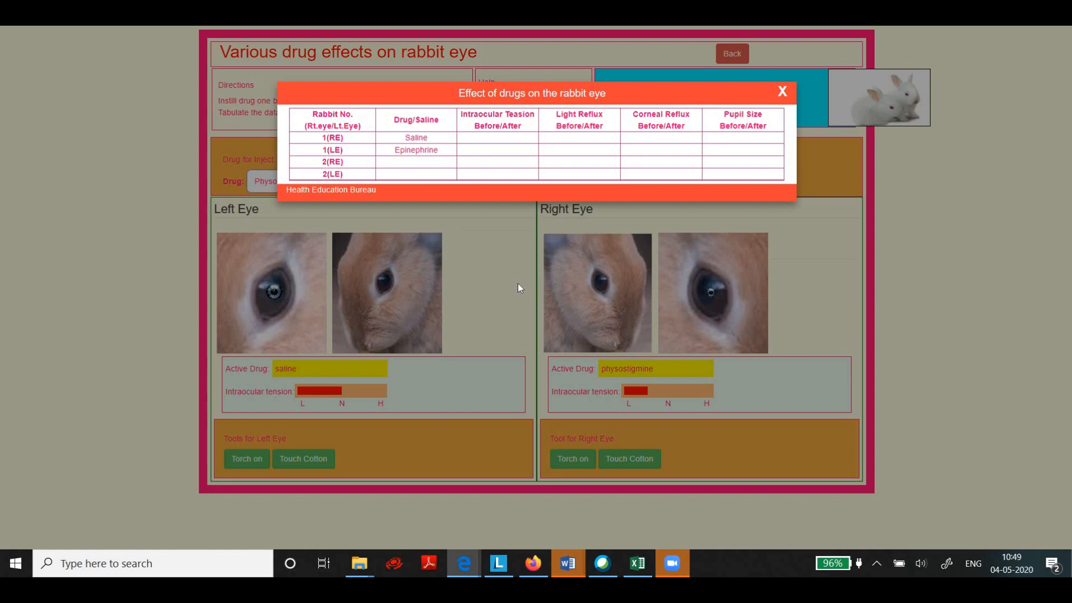
click(781, 91)
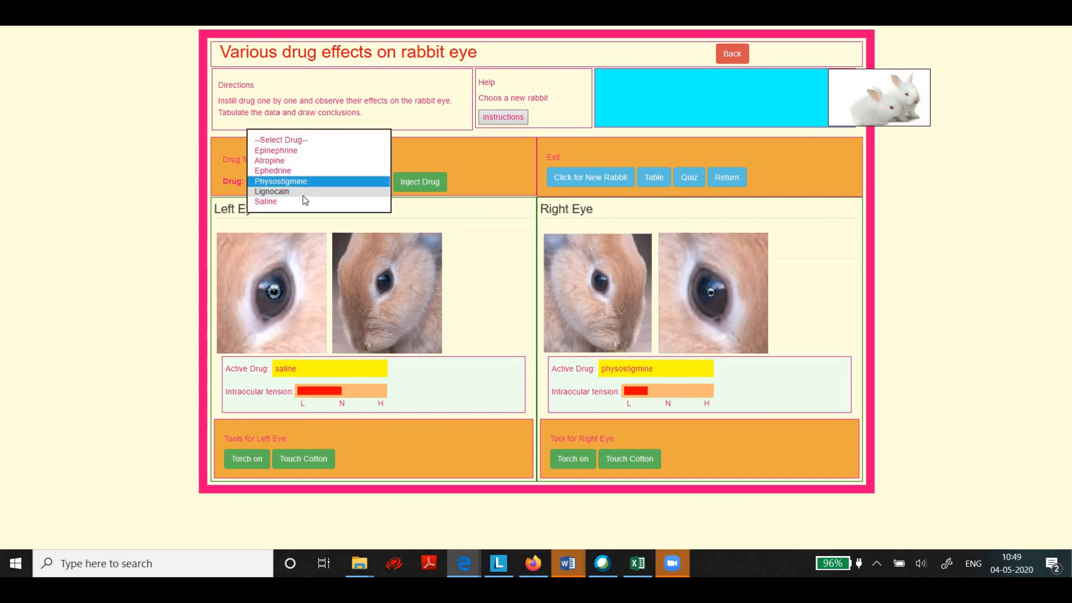
Cancel the pending saline injection, load an untreated rabbit, and start a new injection.
click(419, 182)
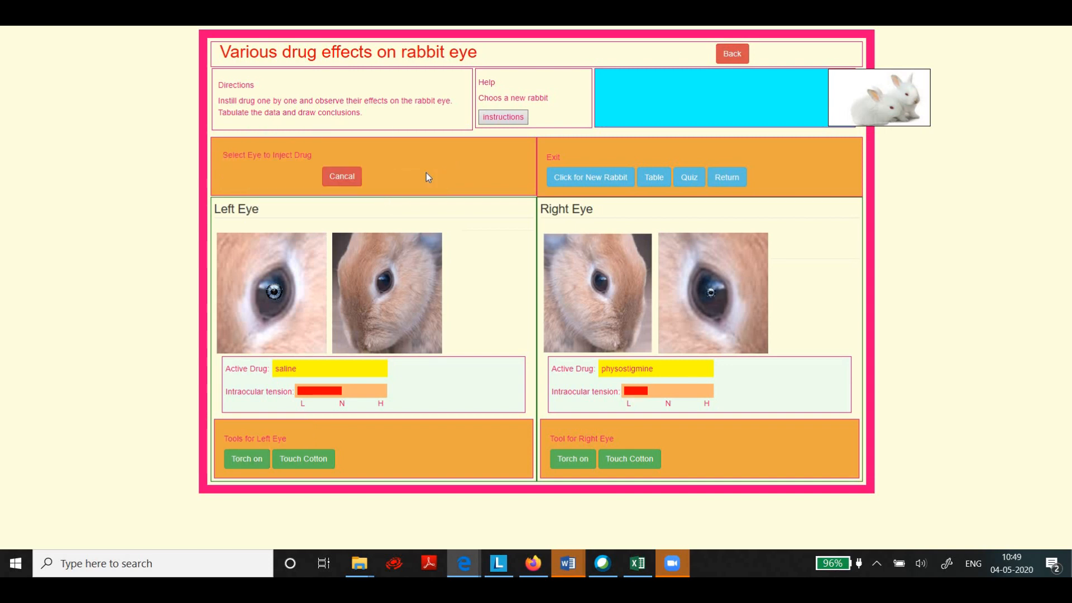
click(342, 177)
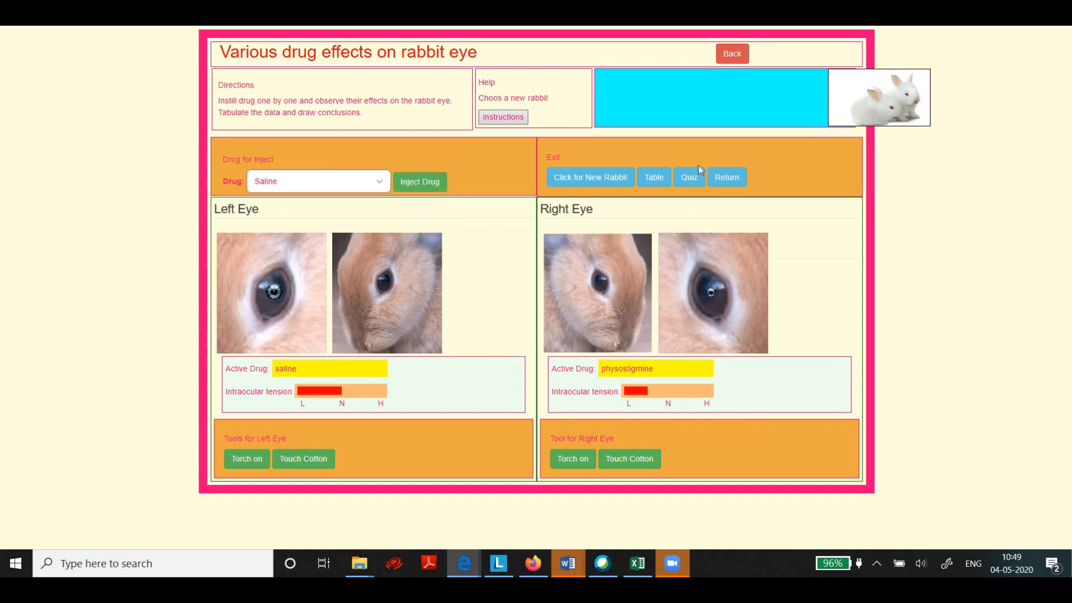
mouse_move(662, 371)
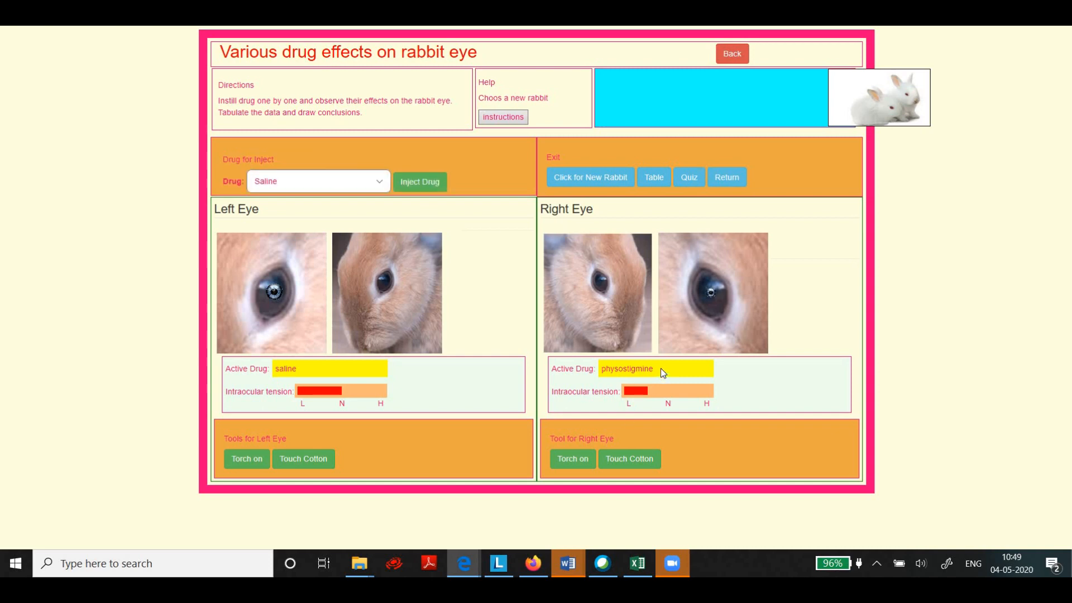
mouse_move(665, 369)
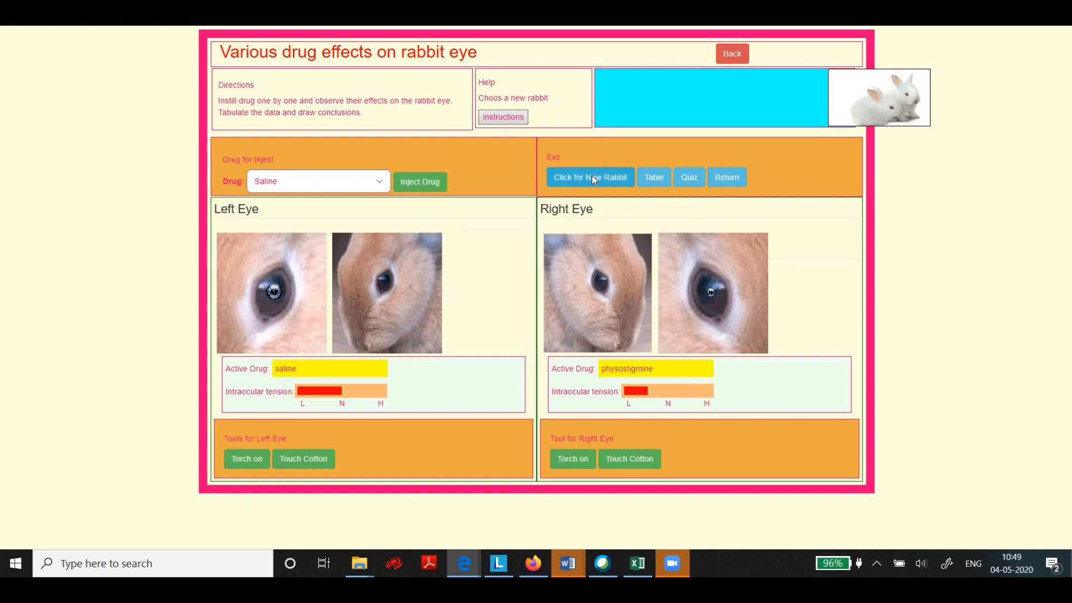
click(590, 177)
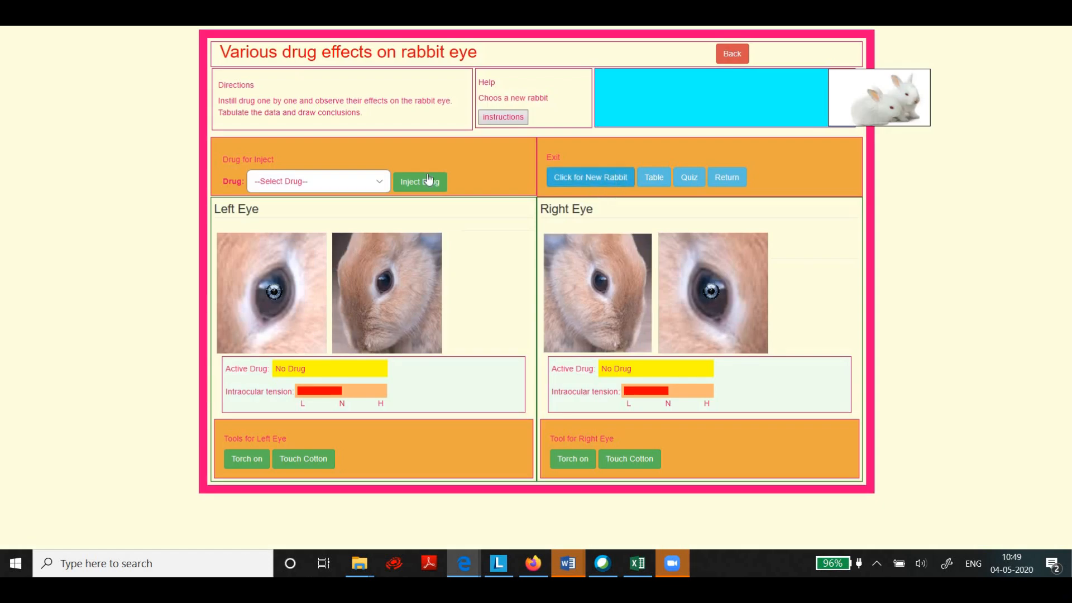
click(318, 181)
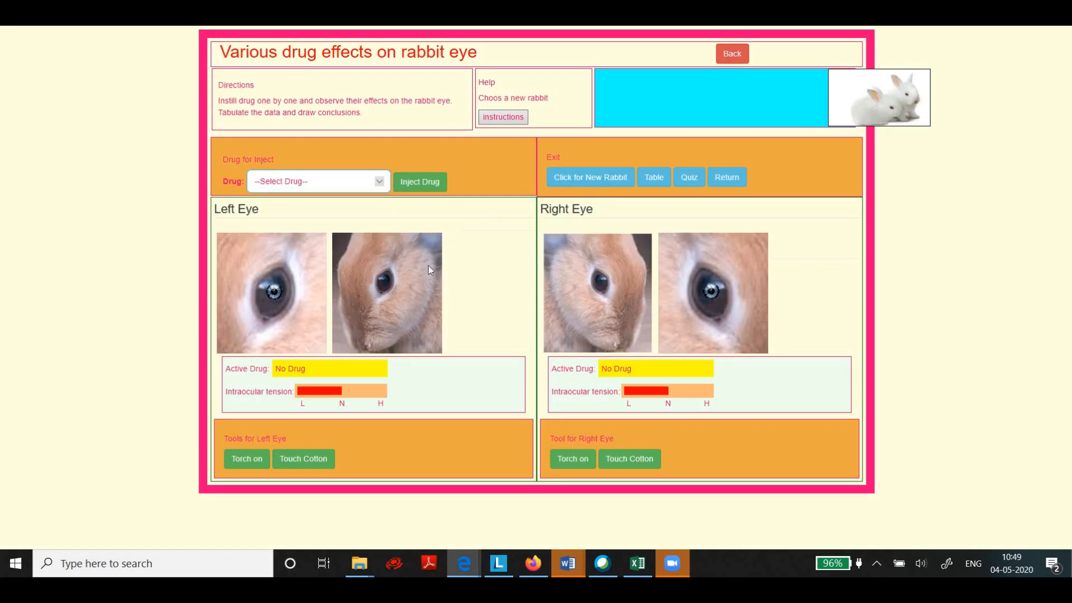
mouse_move(358, 211)
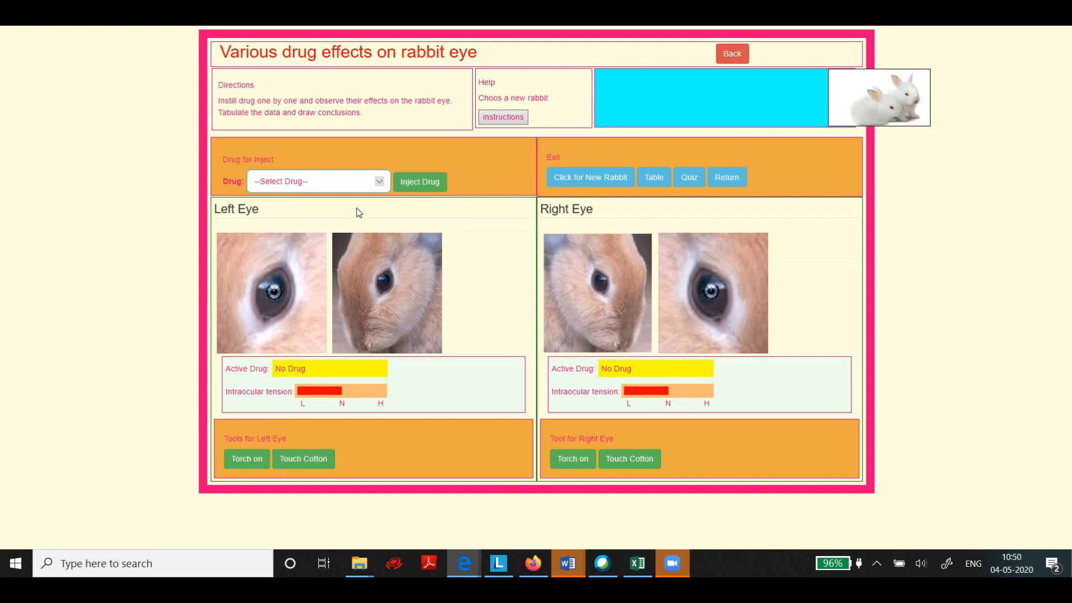
click(318, 181)
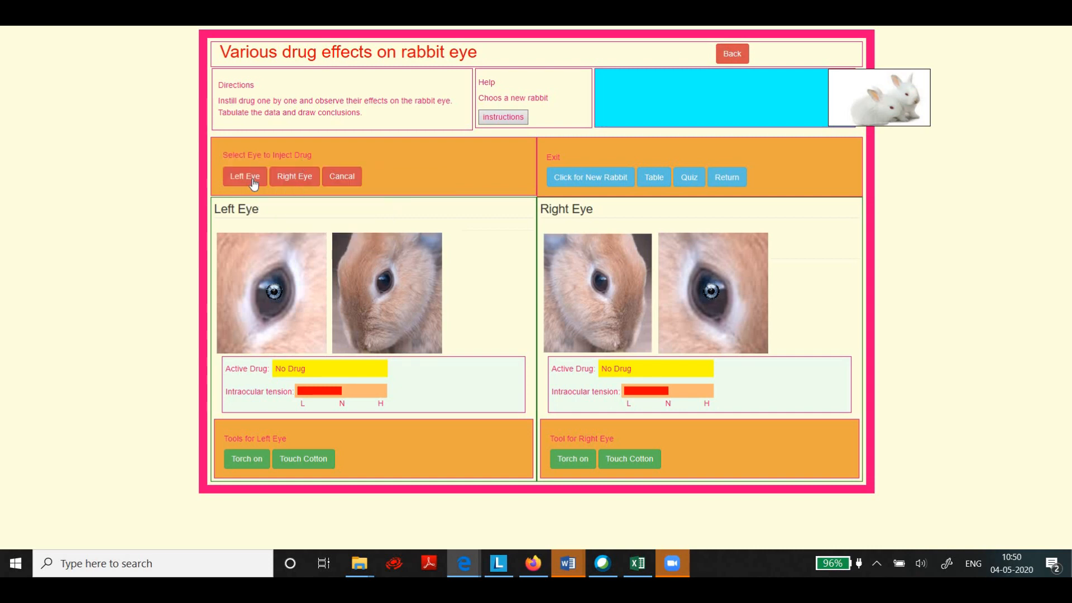
Instil saline into the left eye and toggle its torch, finishing with the light on.
click(244, 176)
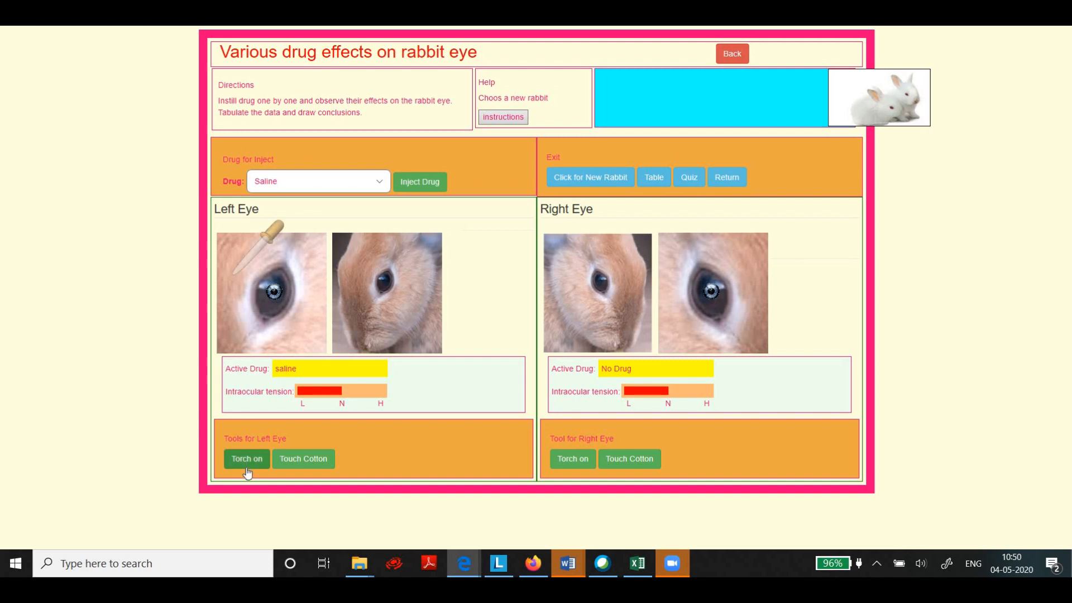
click(247, 459)
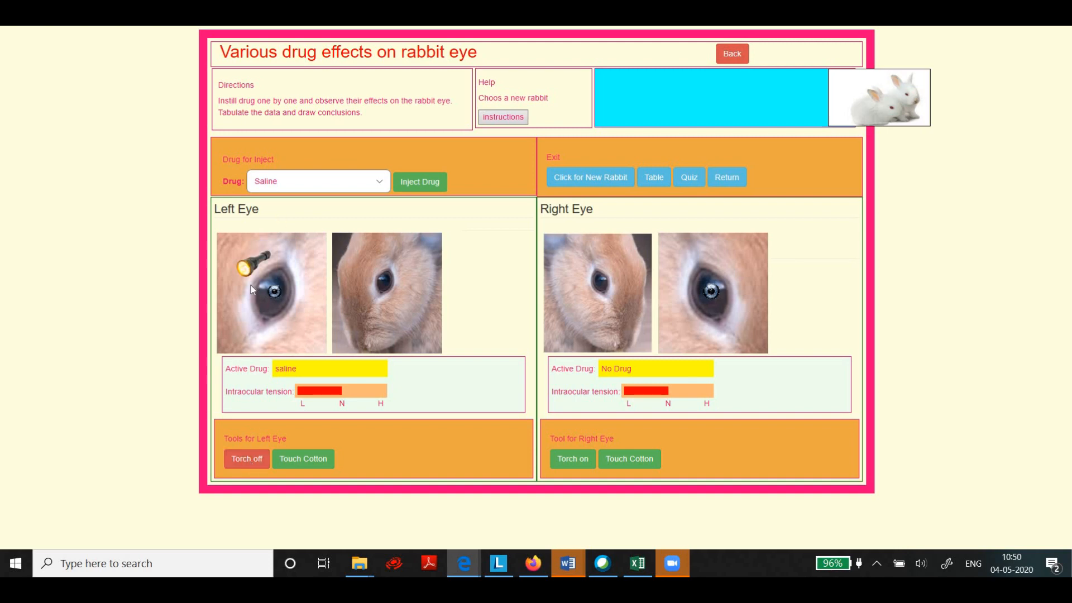
mouse_move(235, 277)
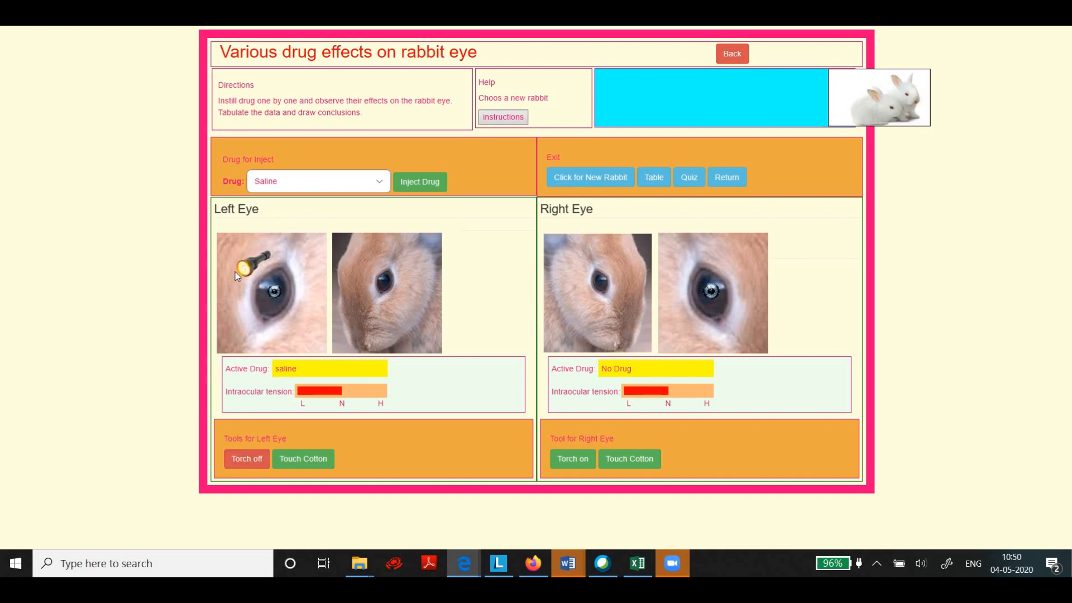
mouse_move(268, 288)
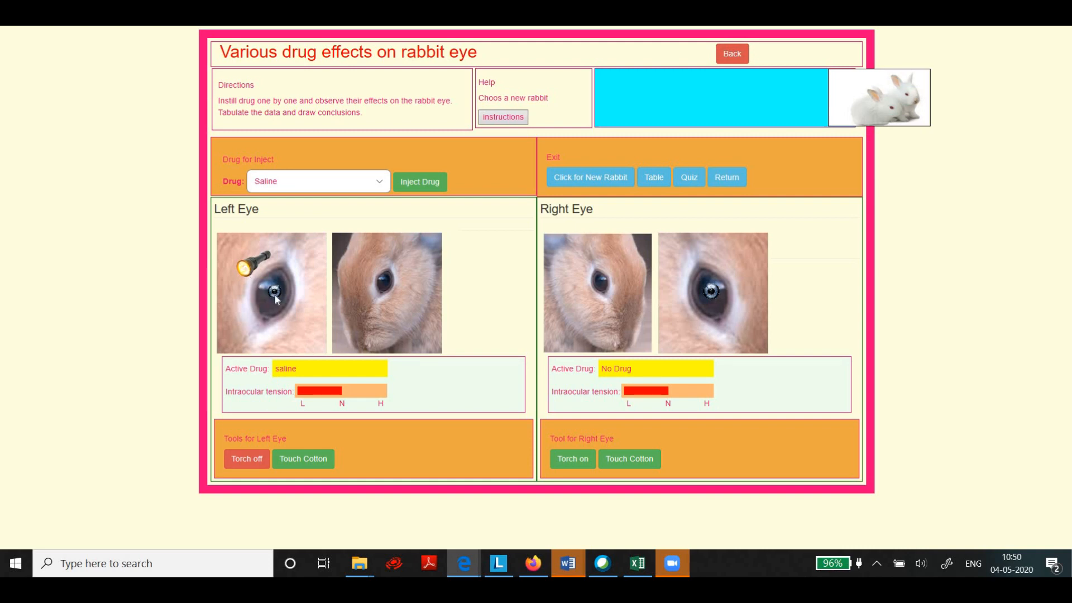
mouse_move(267, 301)
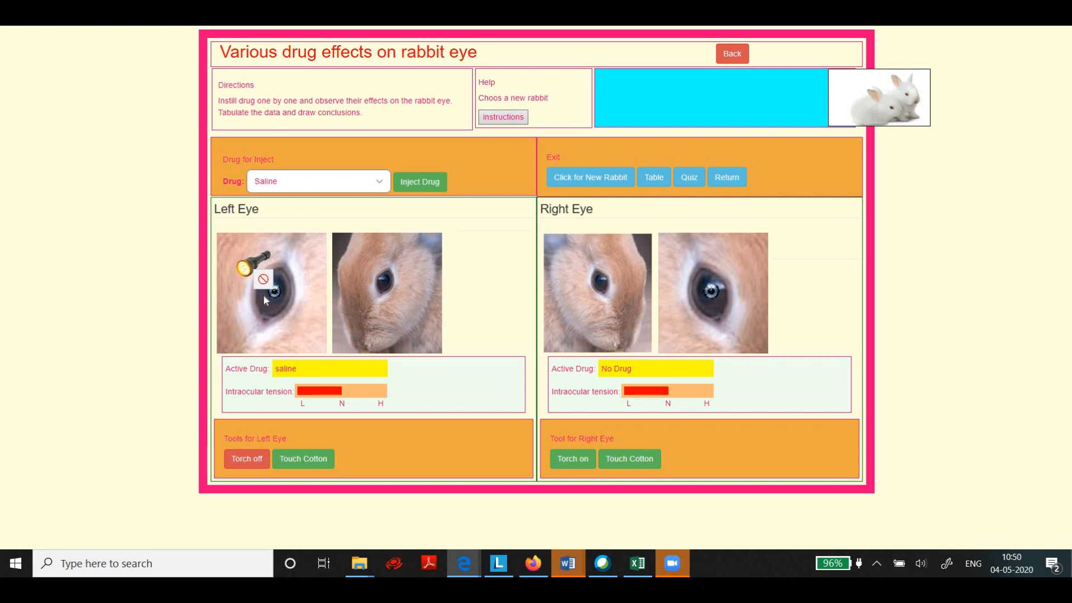
mouse_move(391, 287)
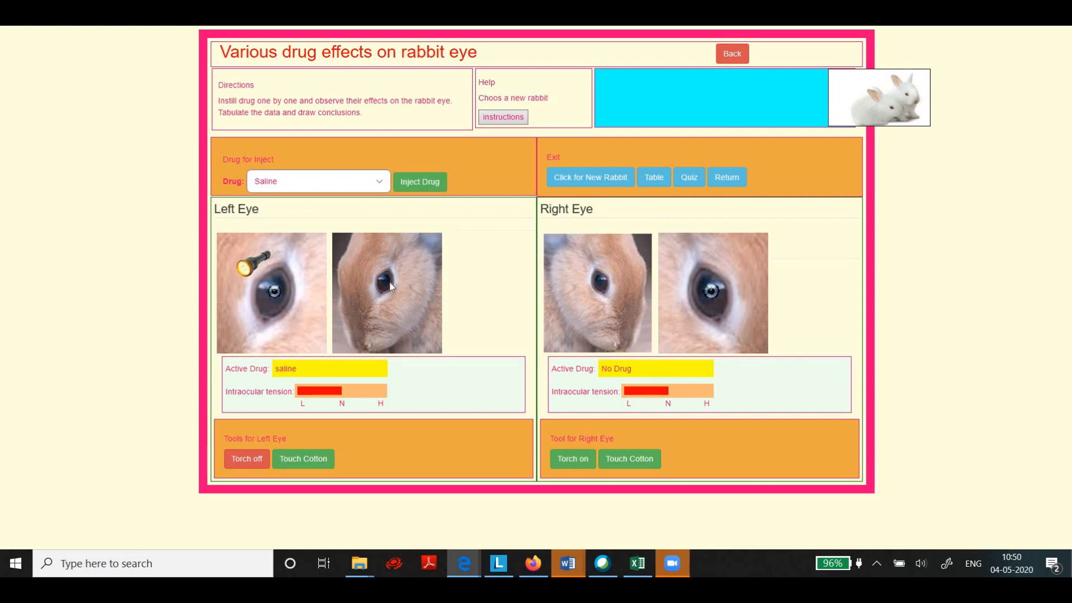
mouse_move(384, 285)
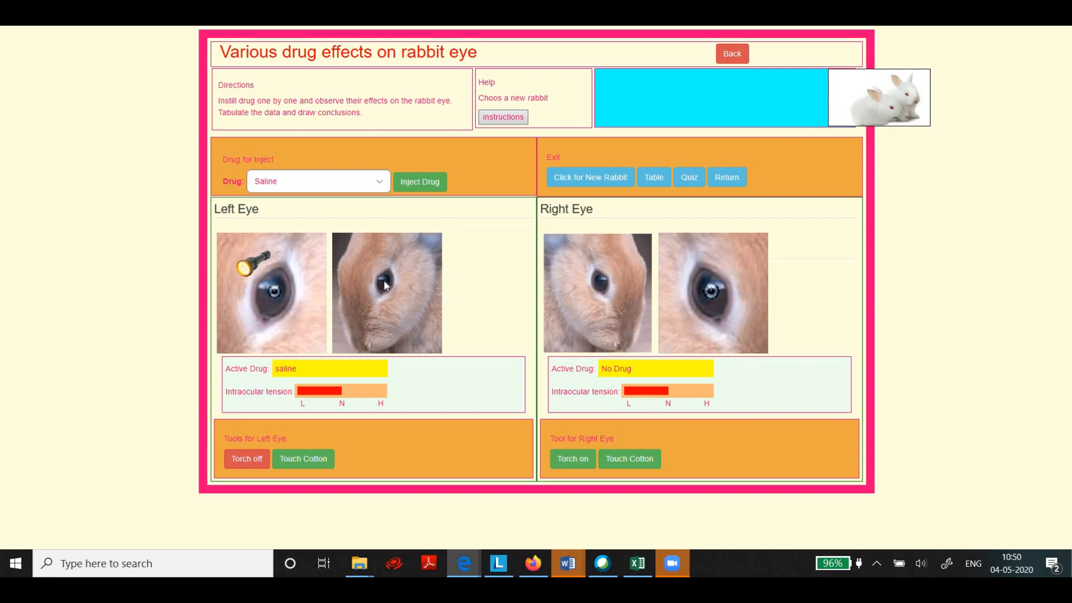
mouse_move(337, 274)
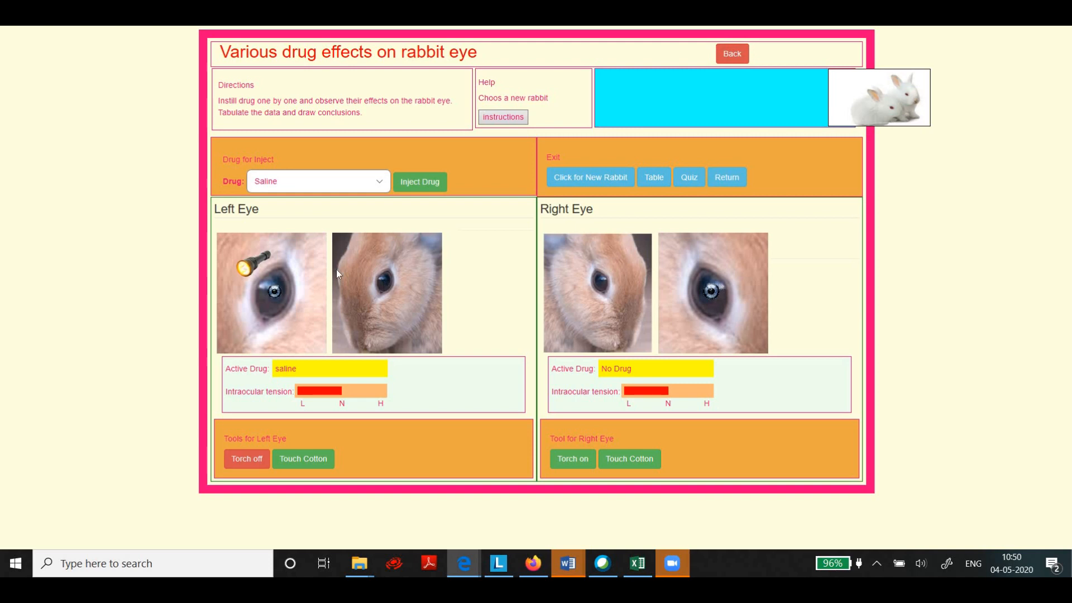
mouse_move(315, 407)
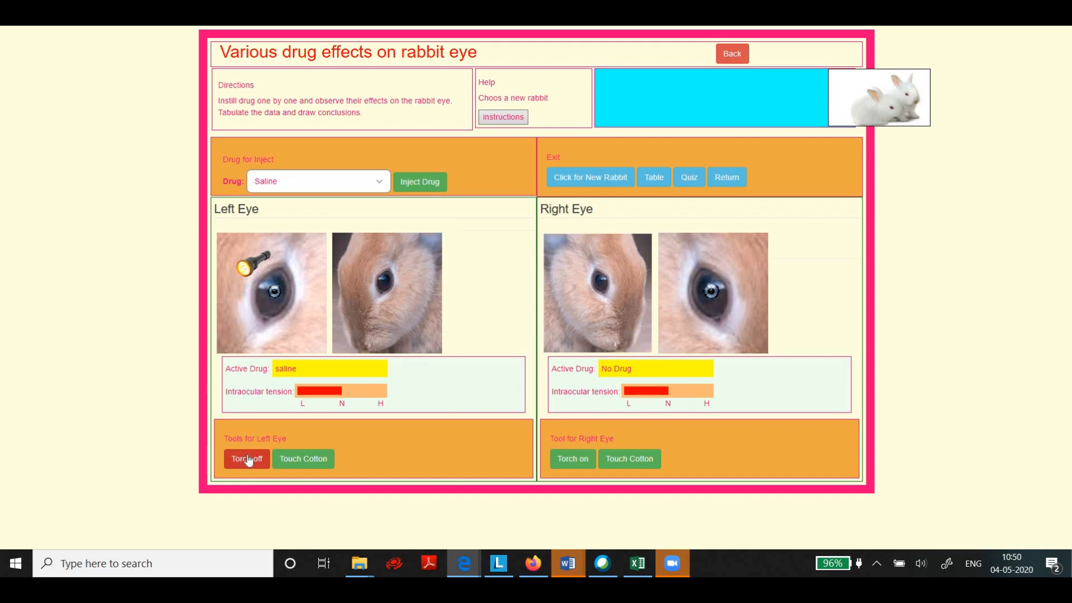
click(246, 459)
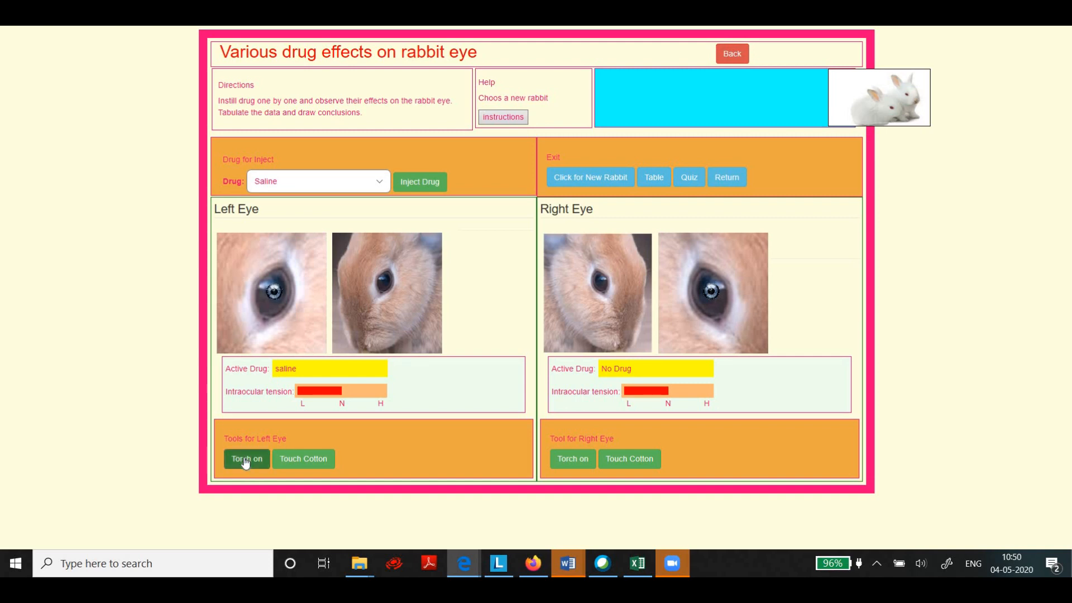
click(246, 459)
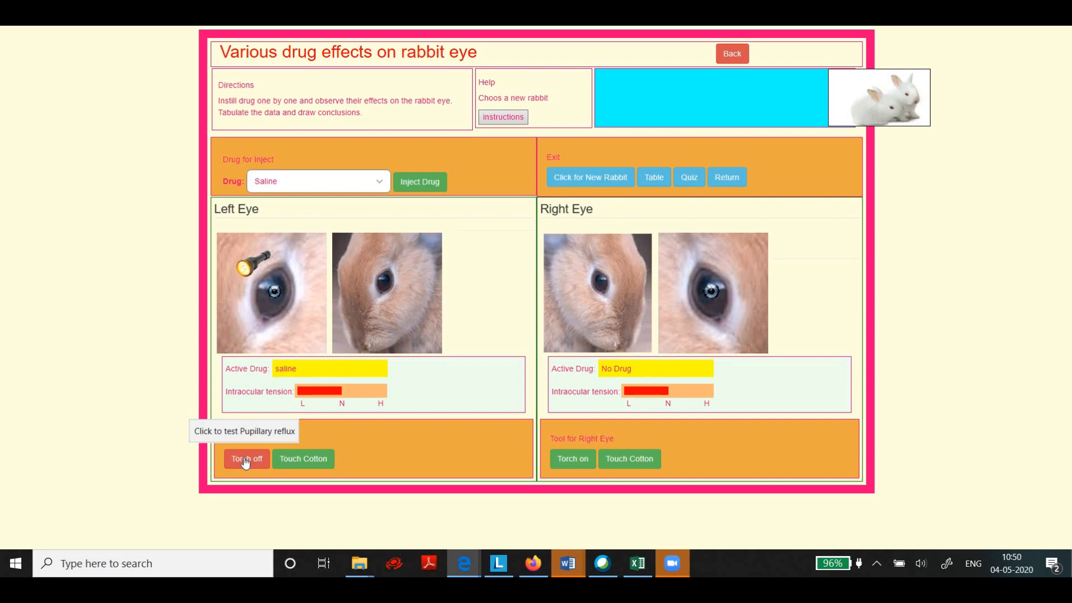
click(246, 459)
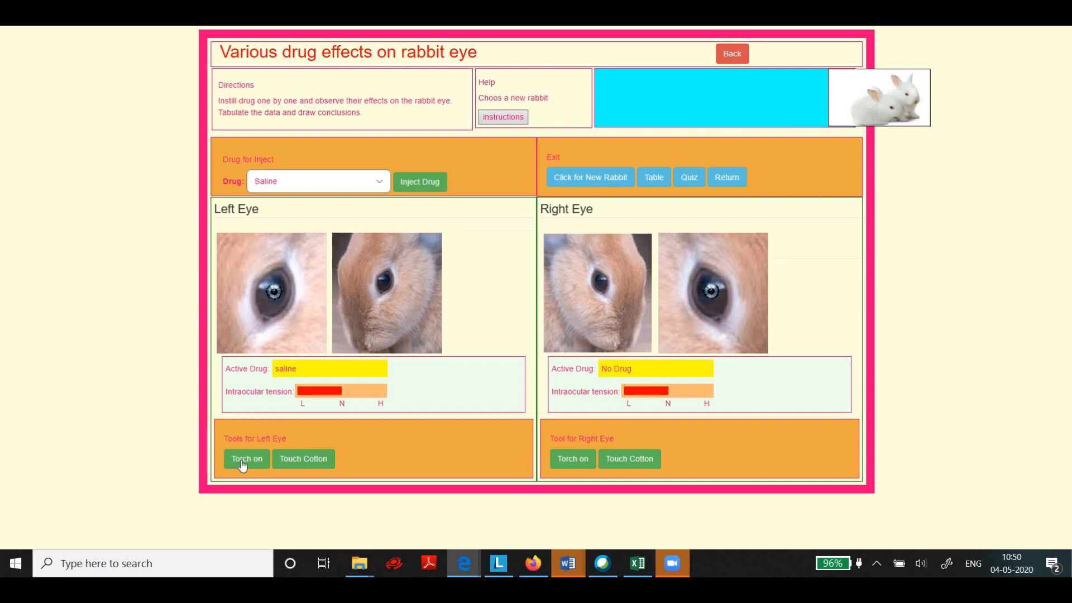
click(246, 459)
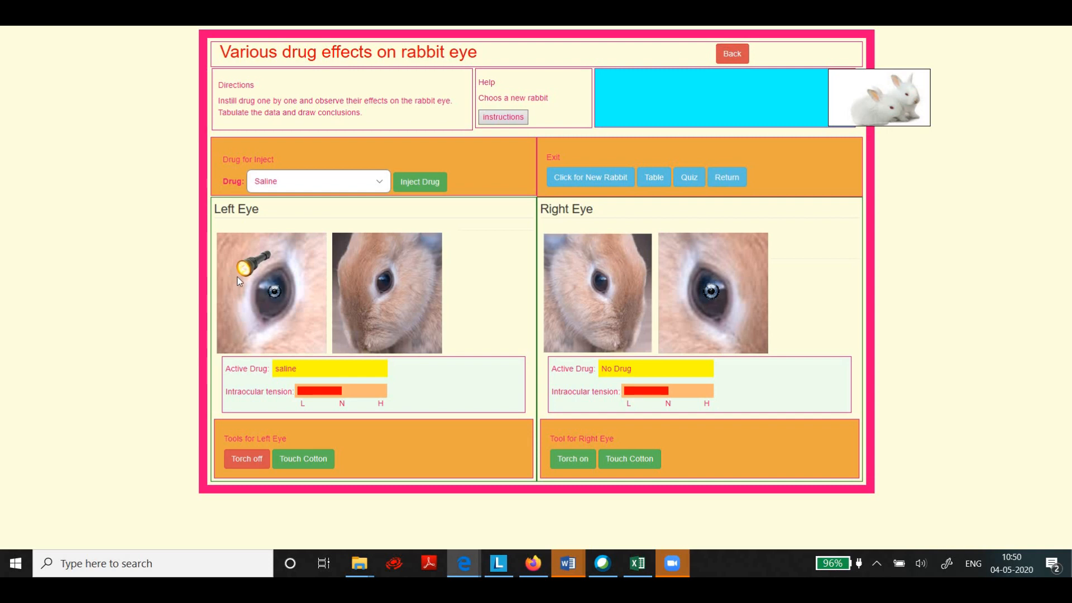
Touch the left cornea with cotton, withdraw it, then touch it again.
click(303, 458)
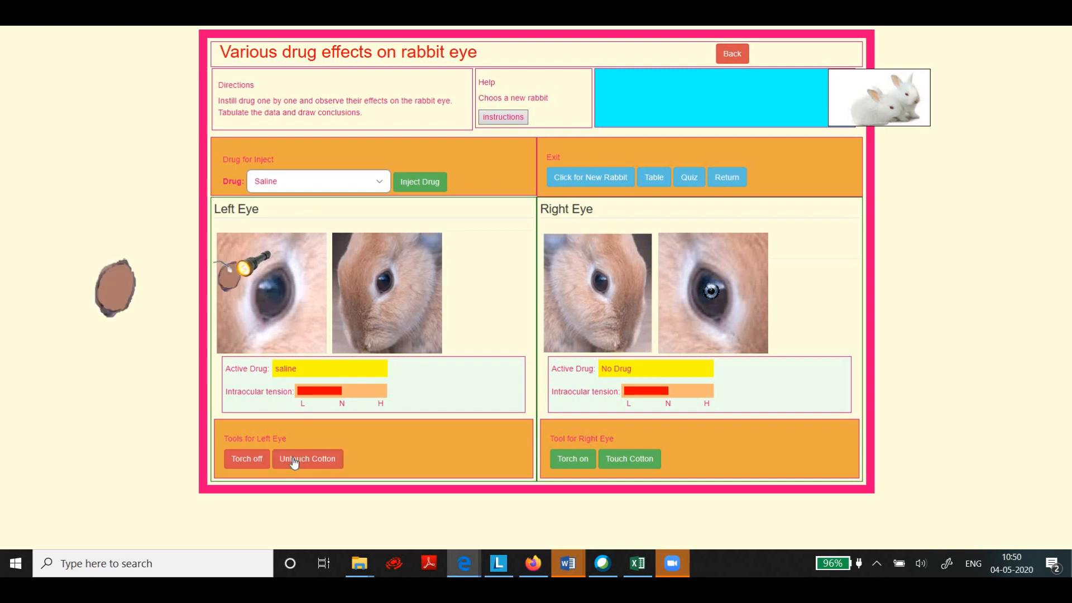
mouse_move(335, 467)
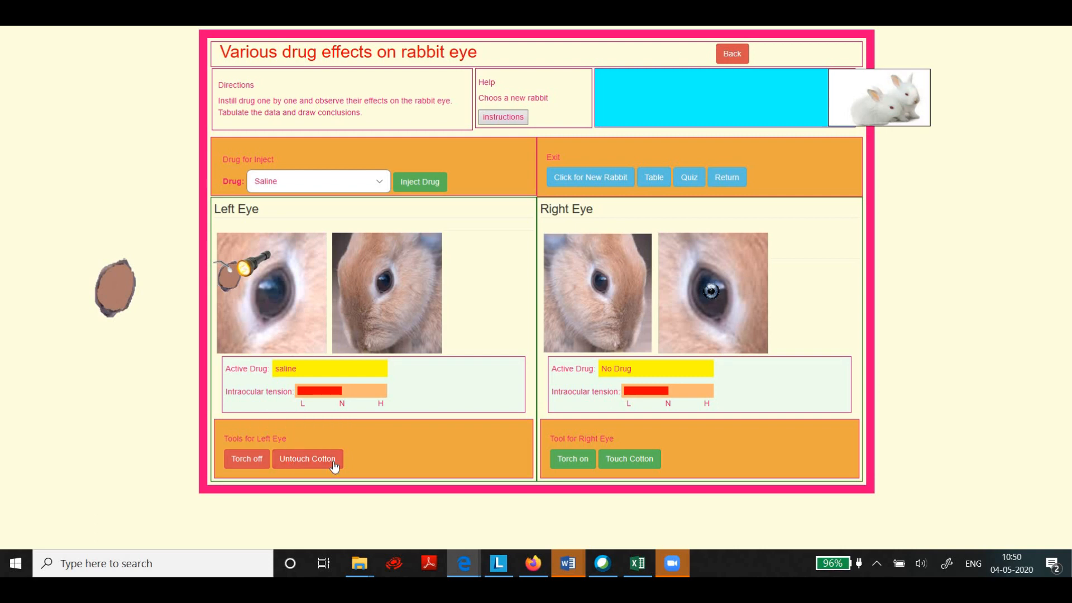
click(308, 459)
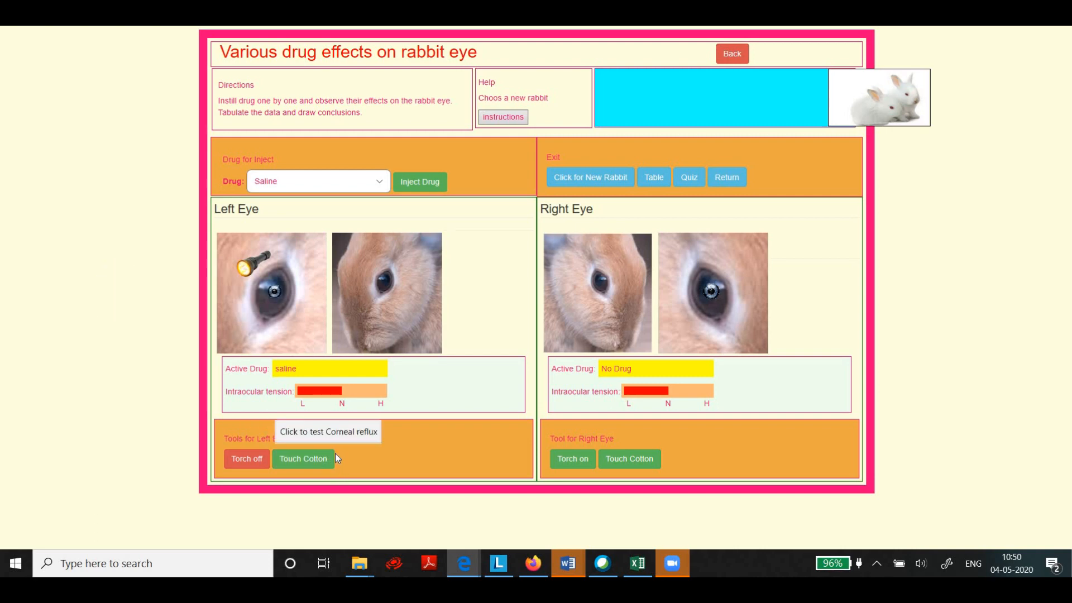
click(303, 459)
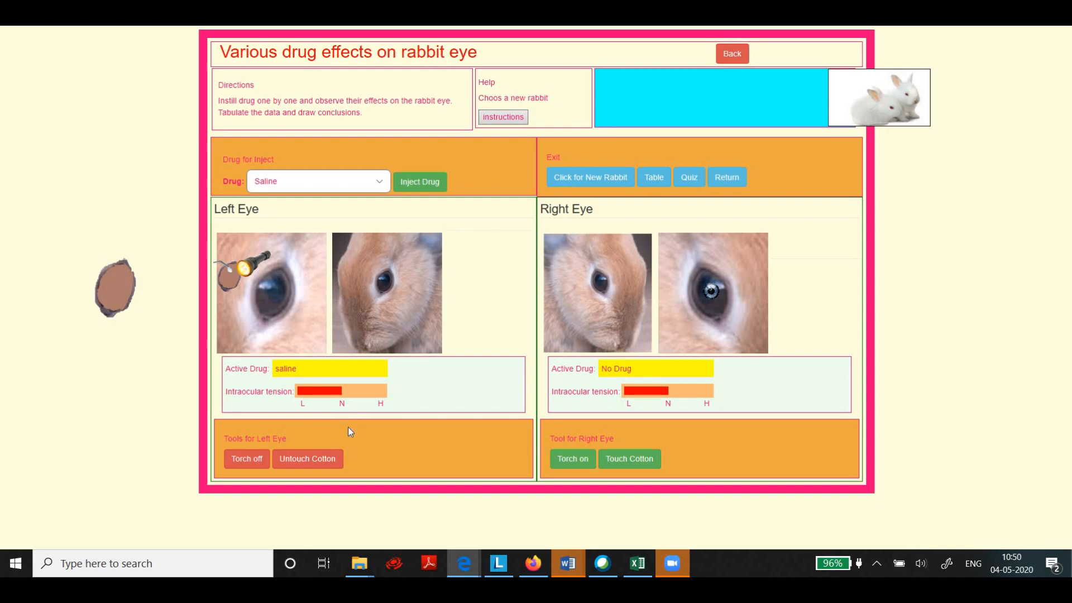
mouse_move(116, 290)
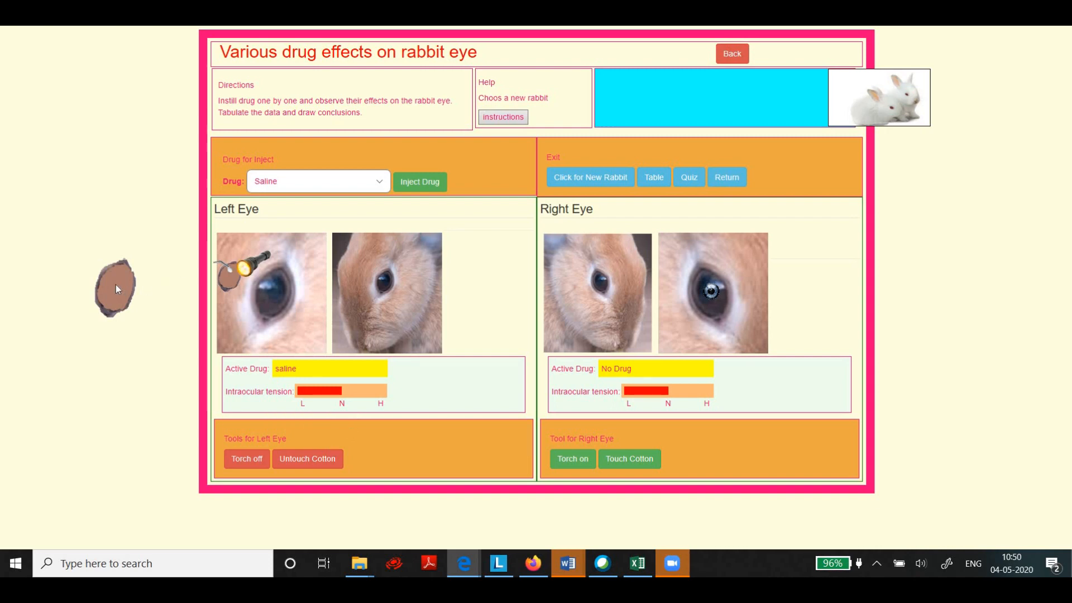